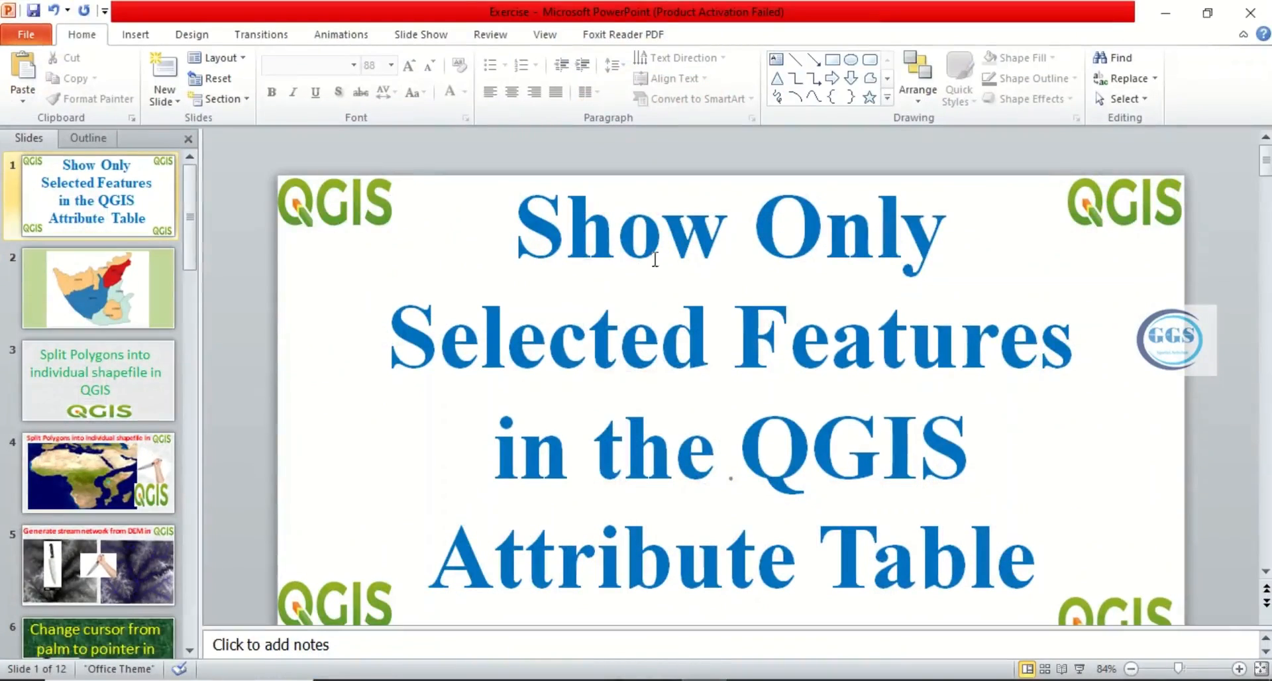
pyautogui.moveTo(771, 436)
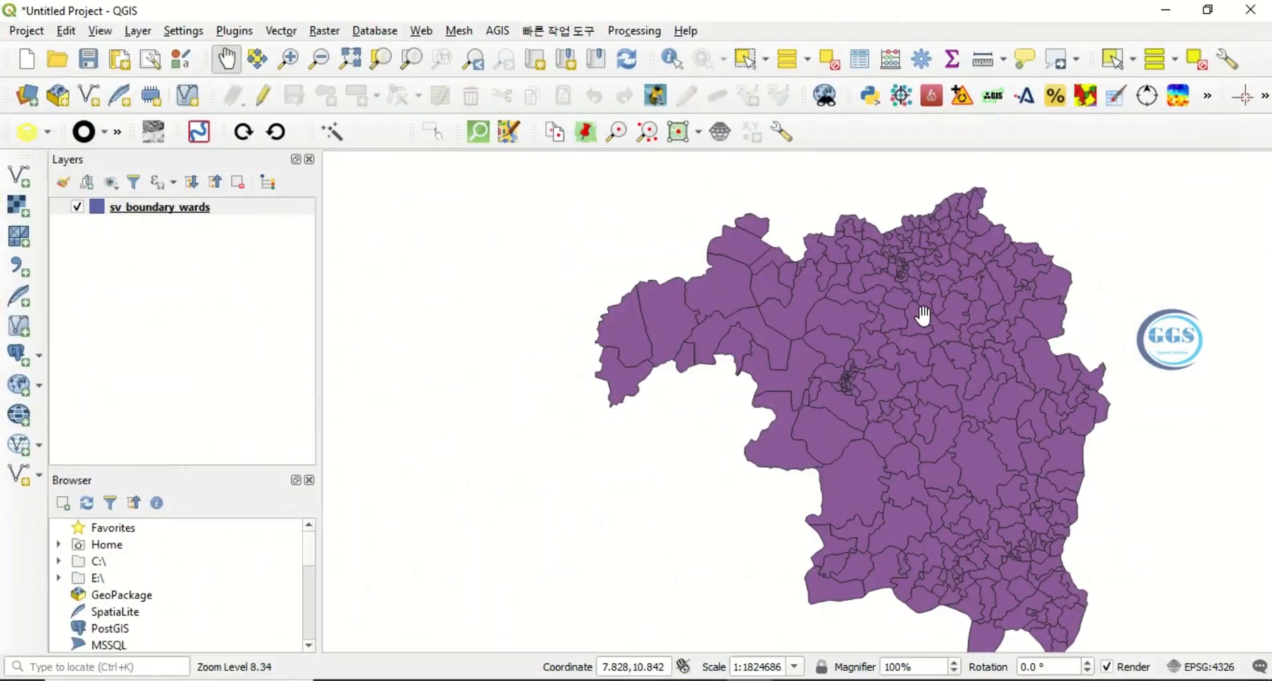
pyautogui.moveTo(936, 333)
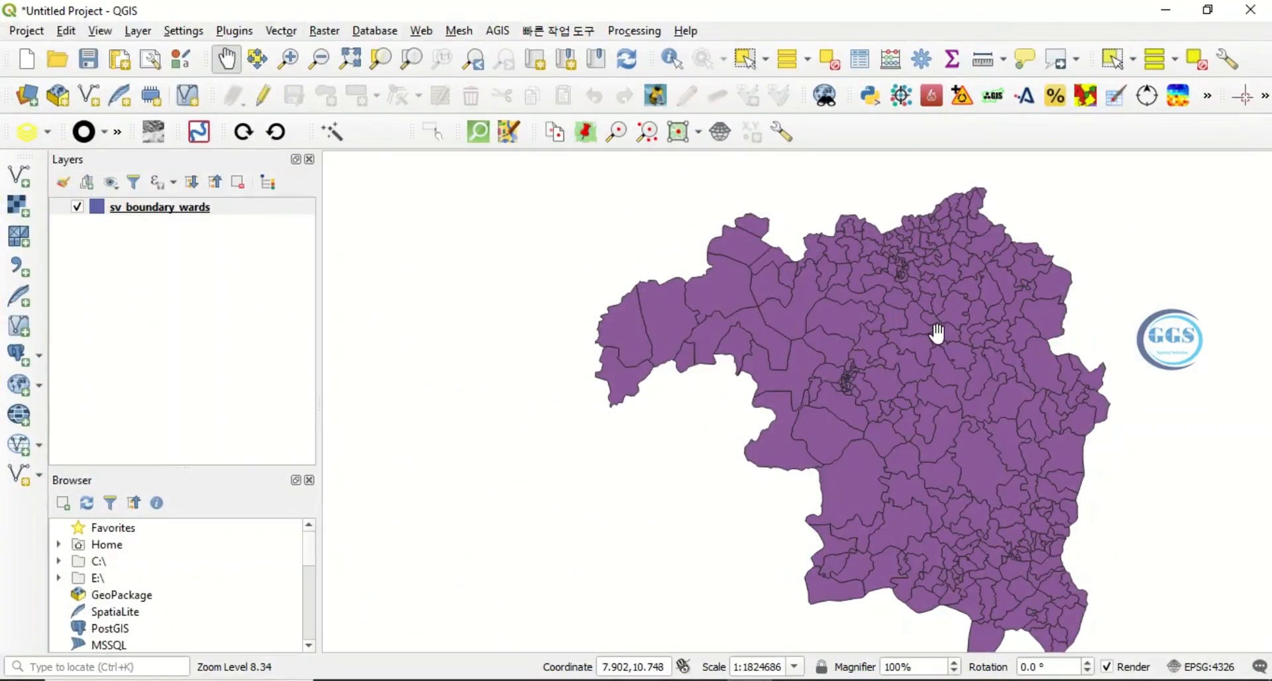
pyautogui.moveTo(946, 335)
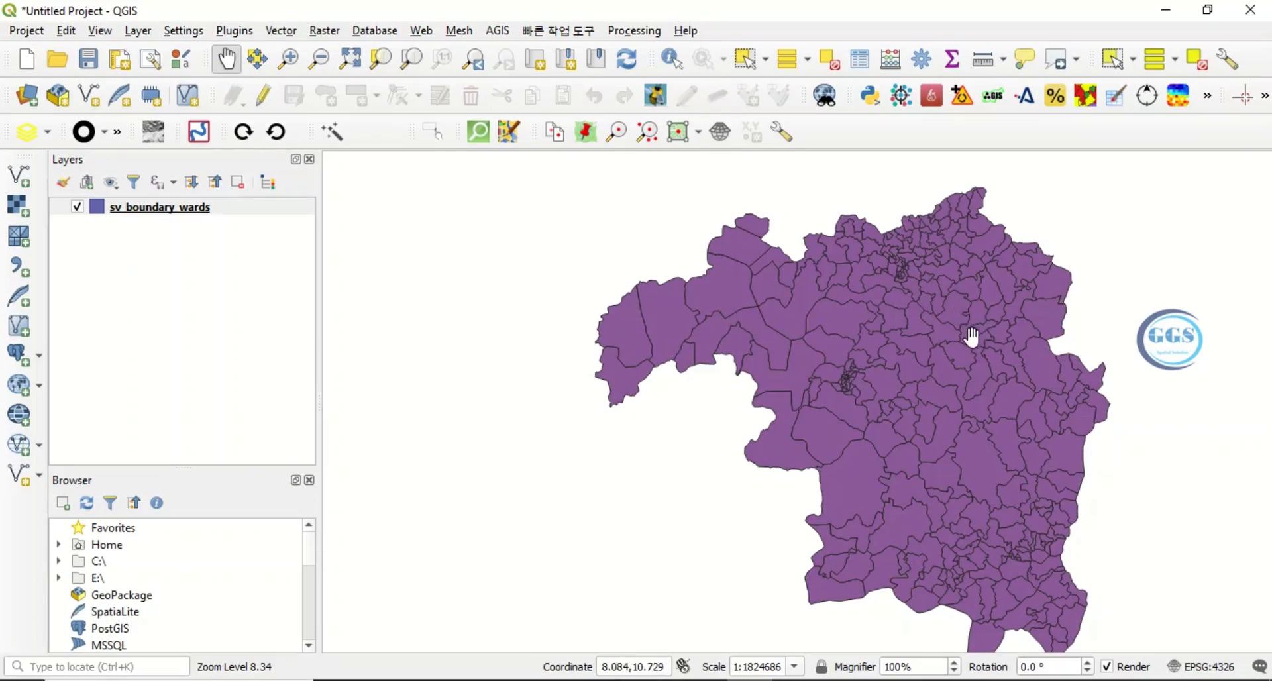
pyautogui.moveTo(949, 318)
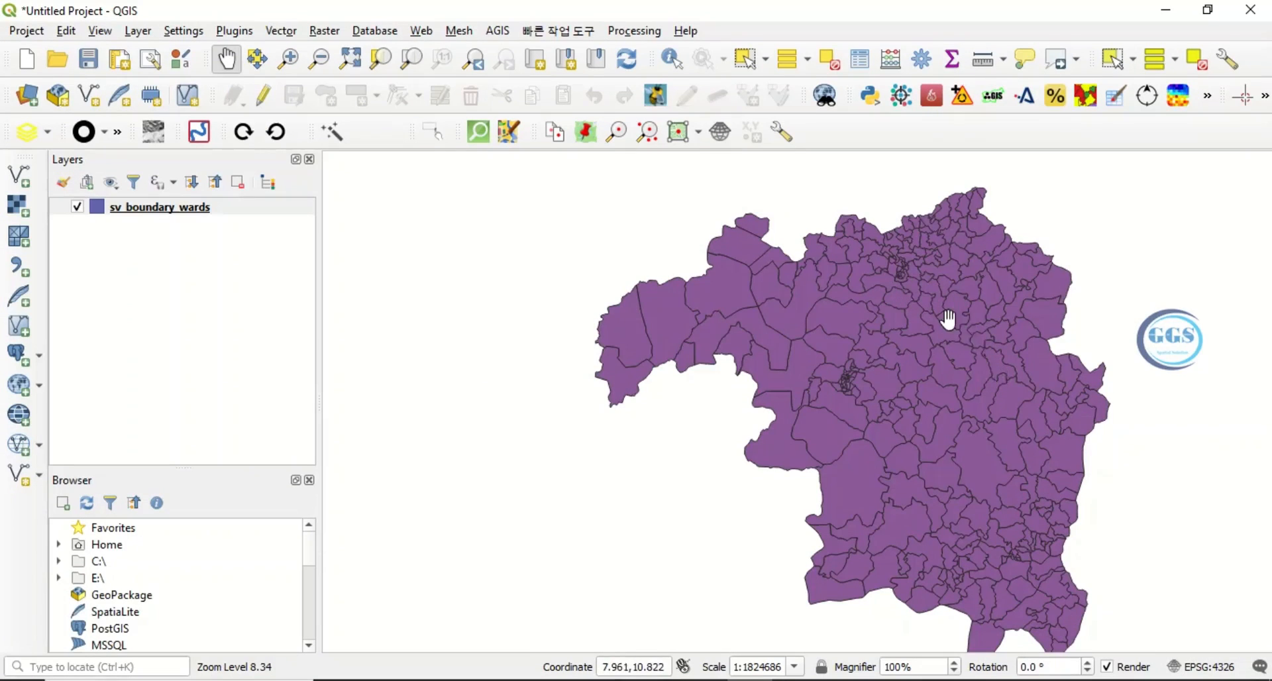
pyautogui.moveTo(949, 313)
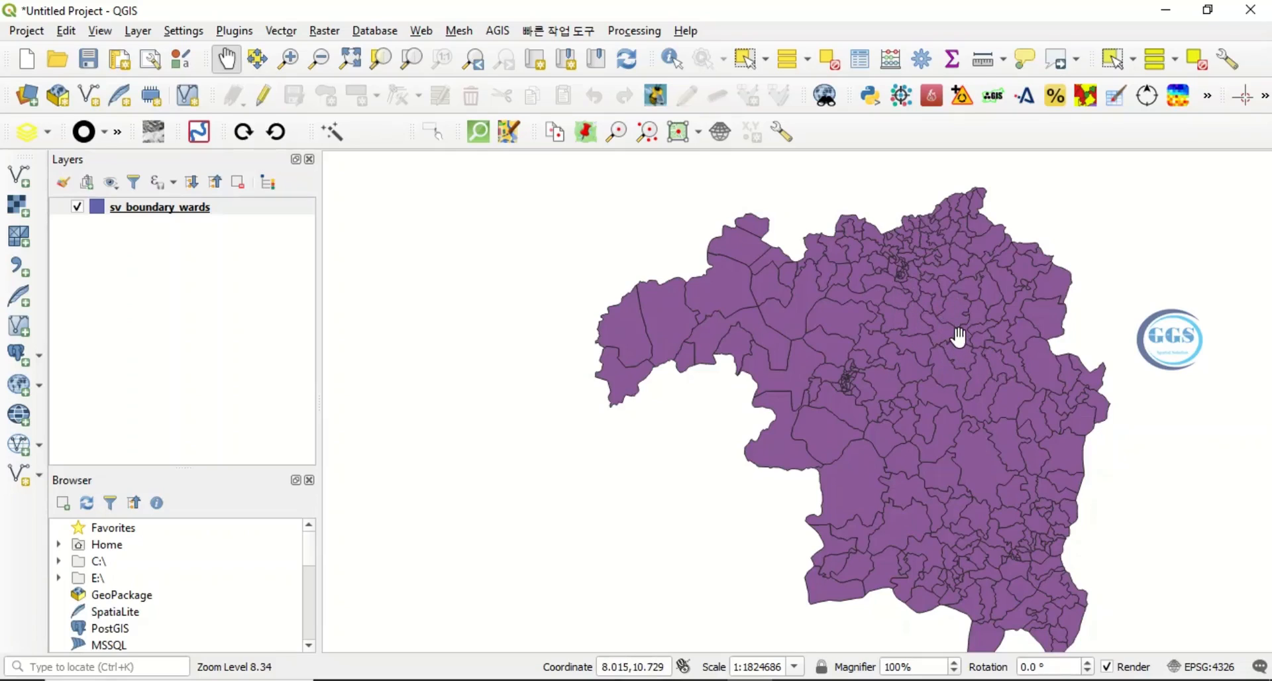
pyautogui.moveTo(902, 259)
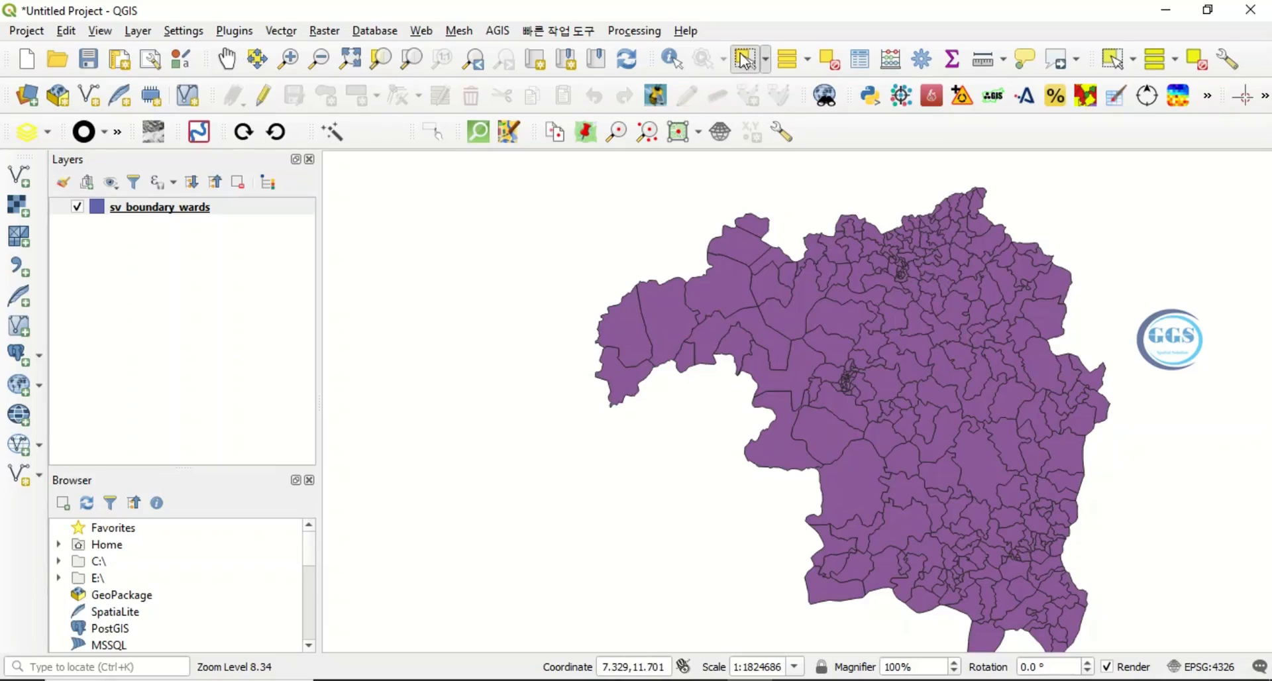
pyautogui.moveTo(933, 322)
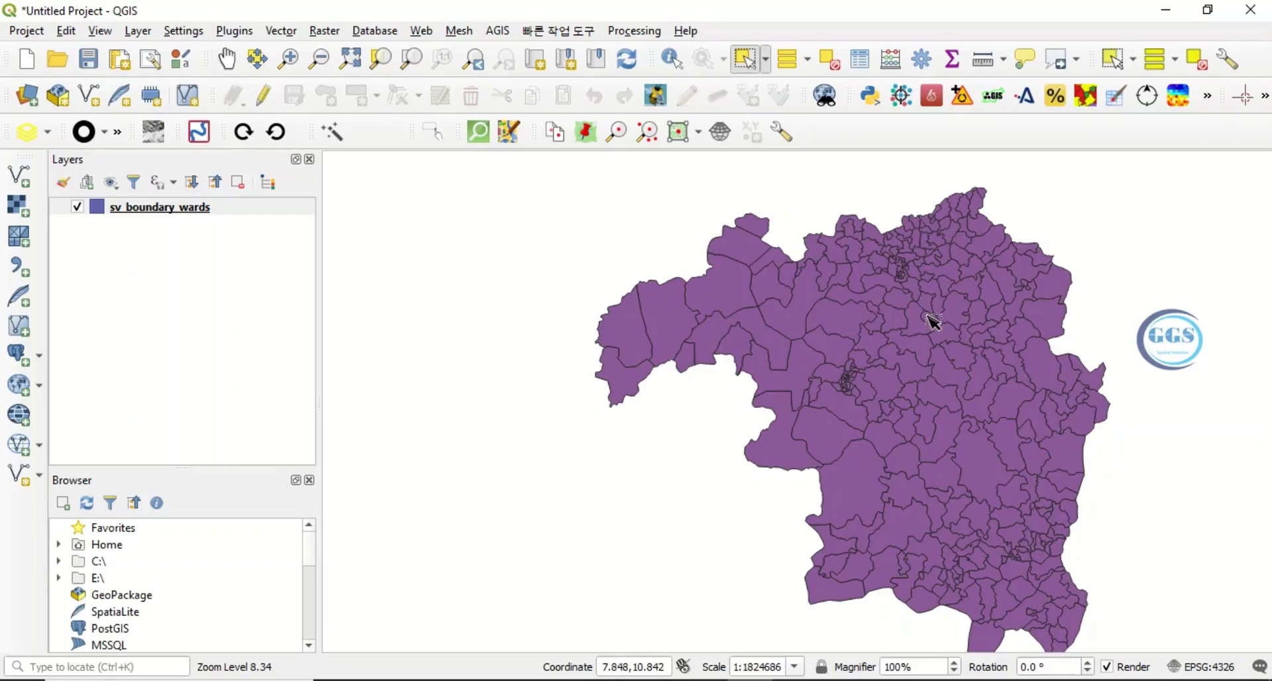
# Drag a selection rectangle over the east-central wards, selecting 49 features
pyautogui.moveTo(890, 288); pyautogui.dragTo(966, 336)
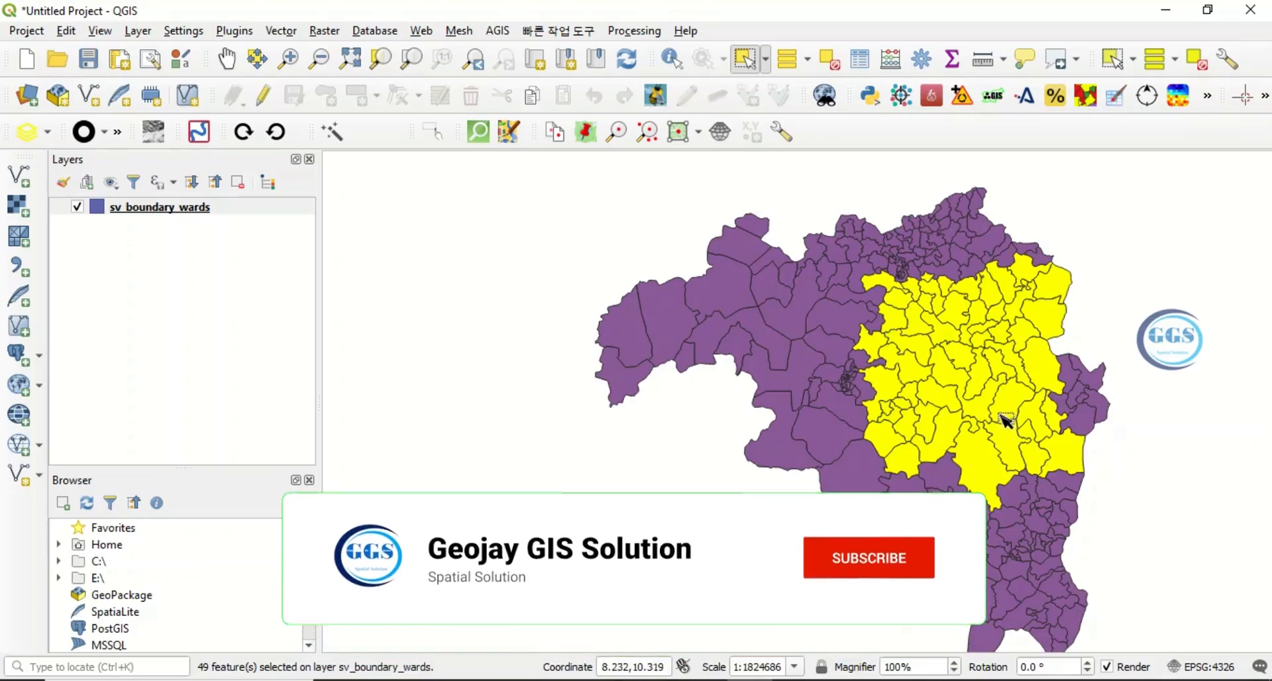
pyautogui.click(867, 558)
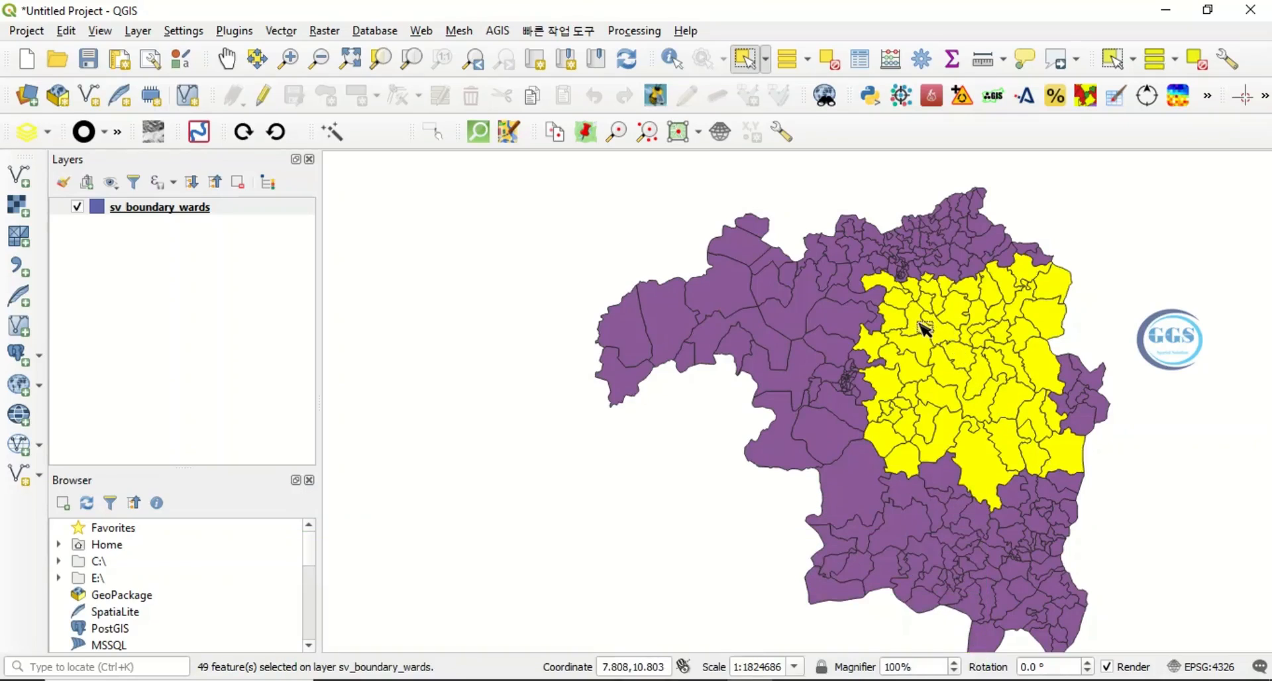
pyautogui.moveTo(931, 331)
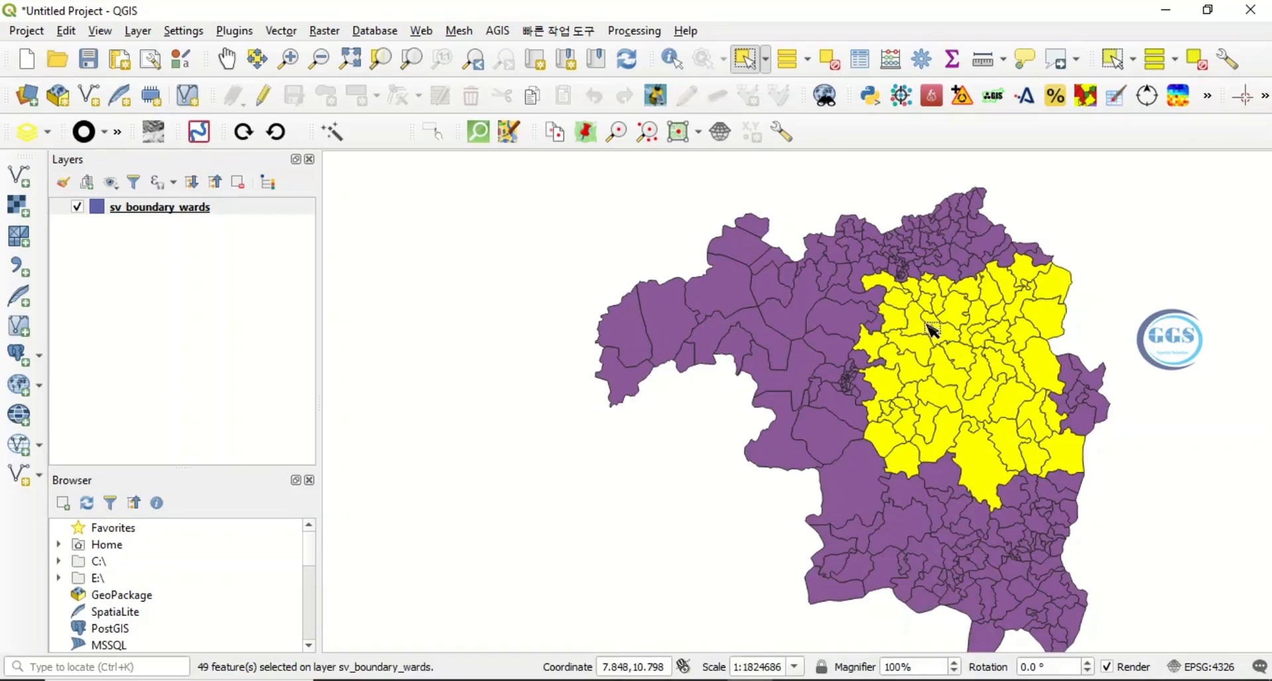
pyautogui.moveTo(410, 275)
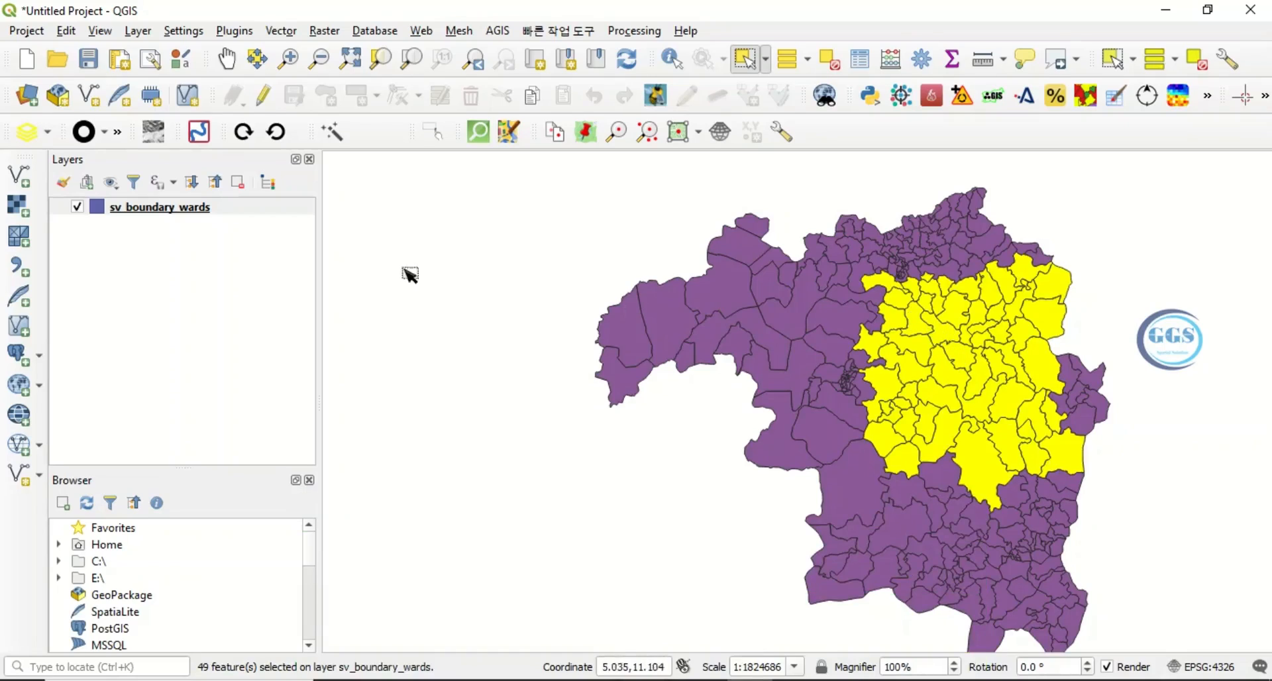
# Open the sv_boundary_wards attribute table from the layer menu and scroll through its 255 rows
pyautogui.rightClick(159, 207)
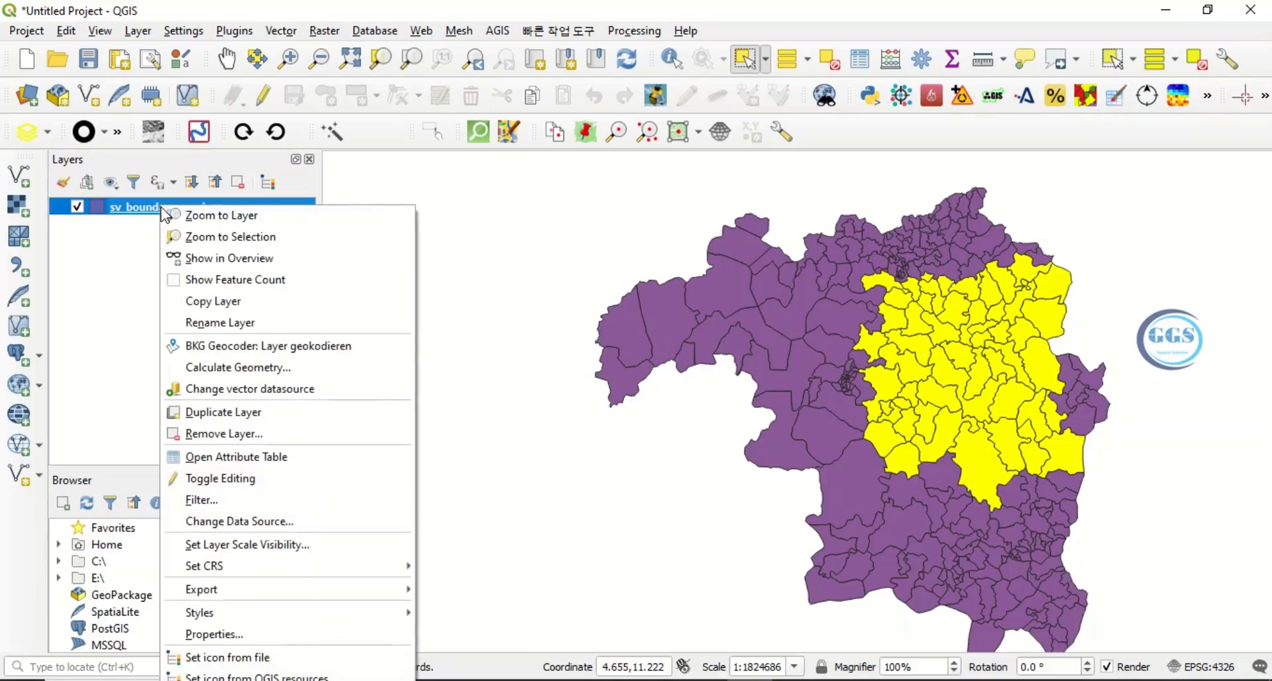
pyautogui.moveTo(236, 457)
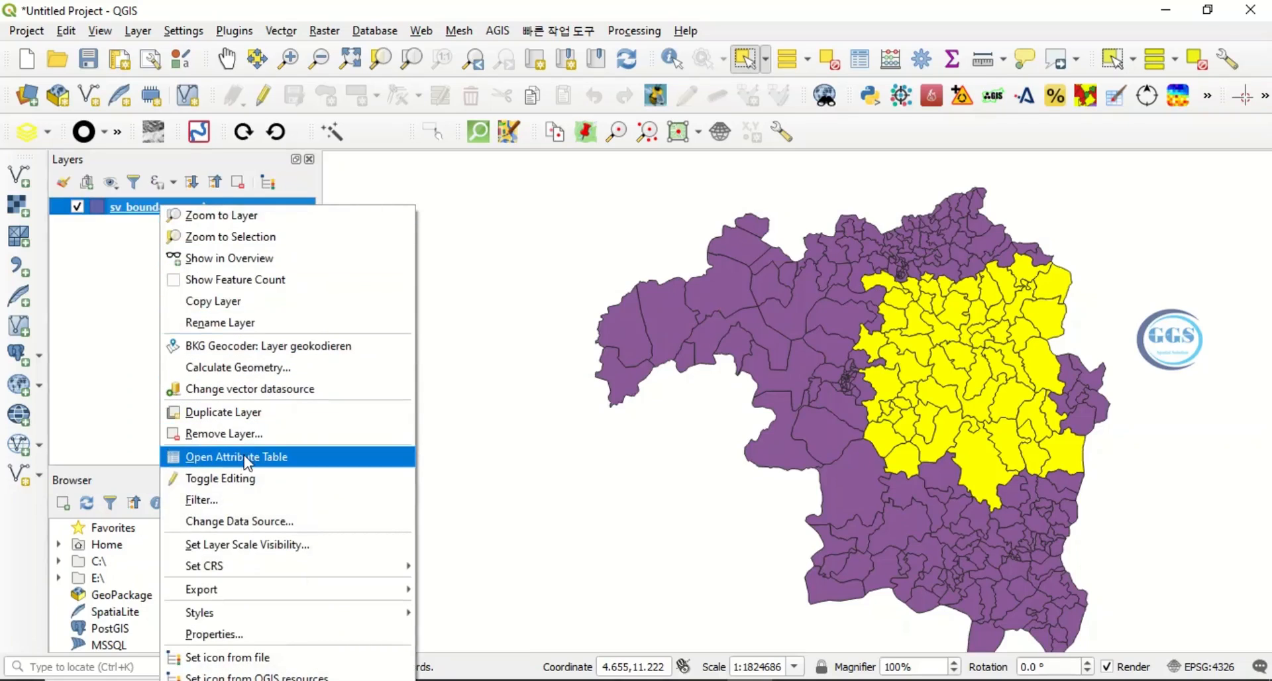
pyautogui.click(235, 457)
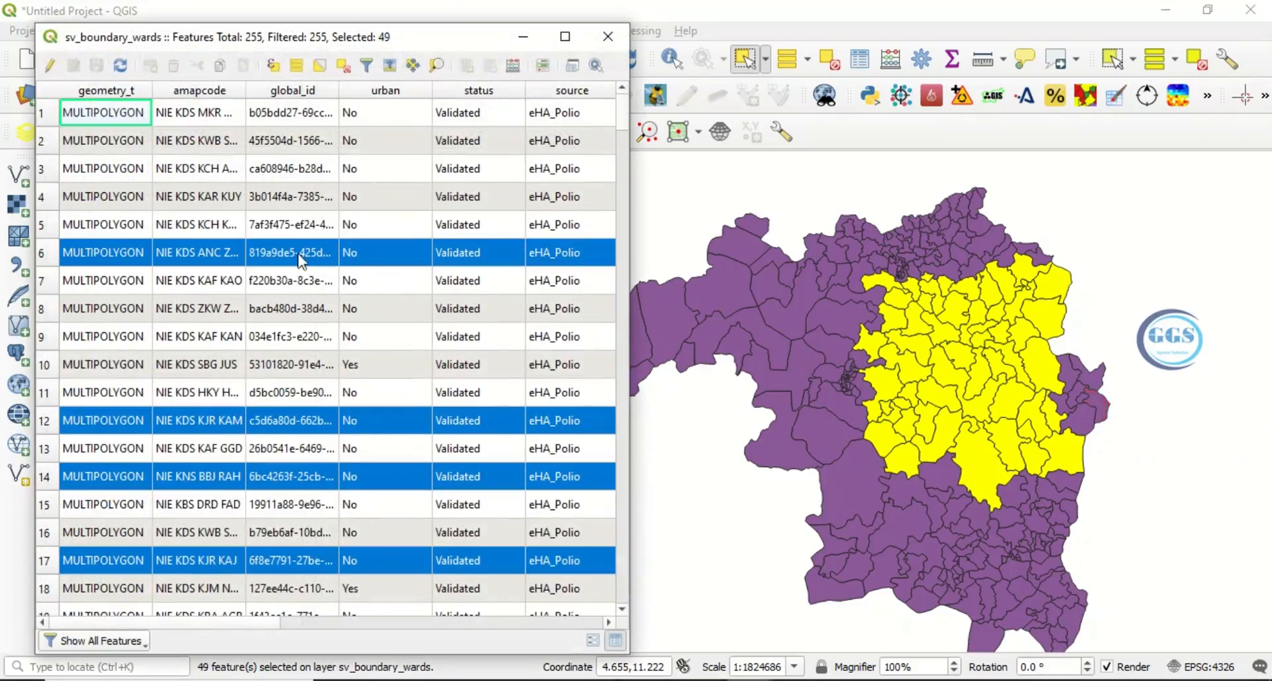
pyautogui.moveTo(872, 360)
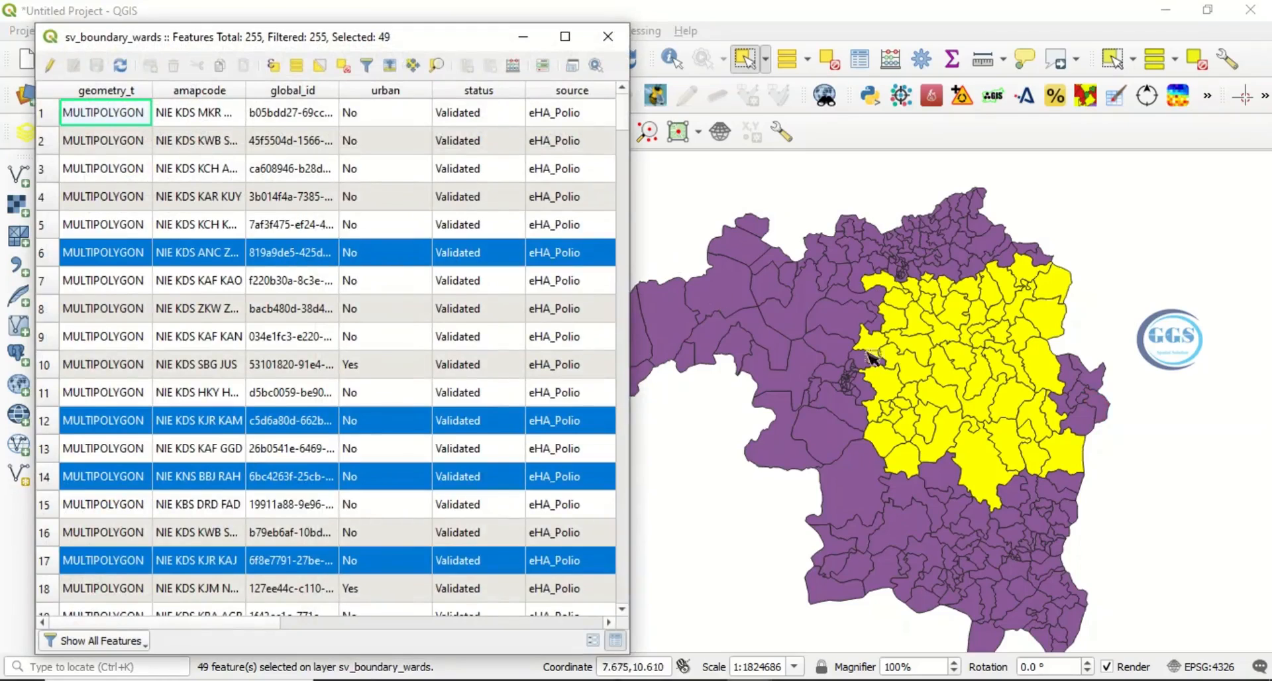
pyautogui.moveTo(259, 276)
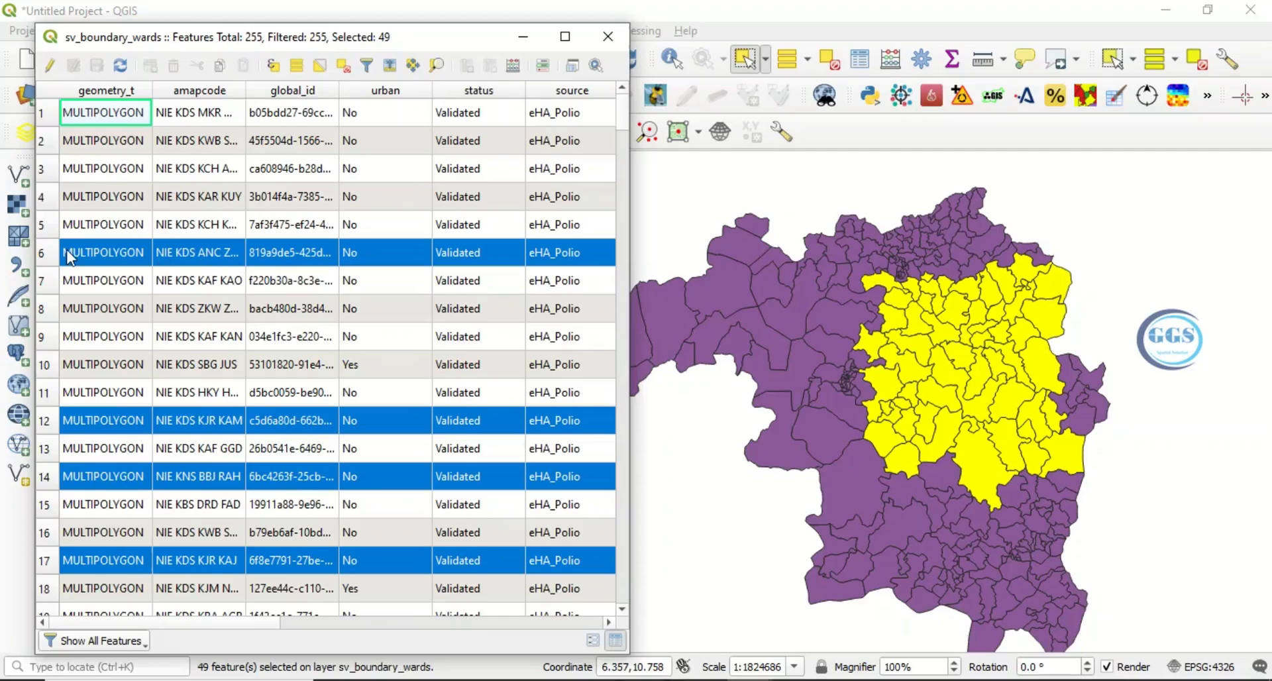
pyautogui.moveTo(103, 251)
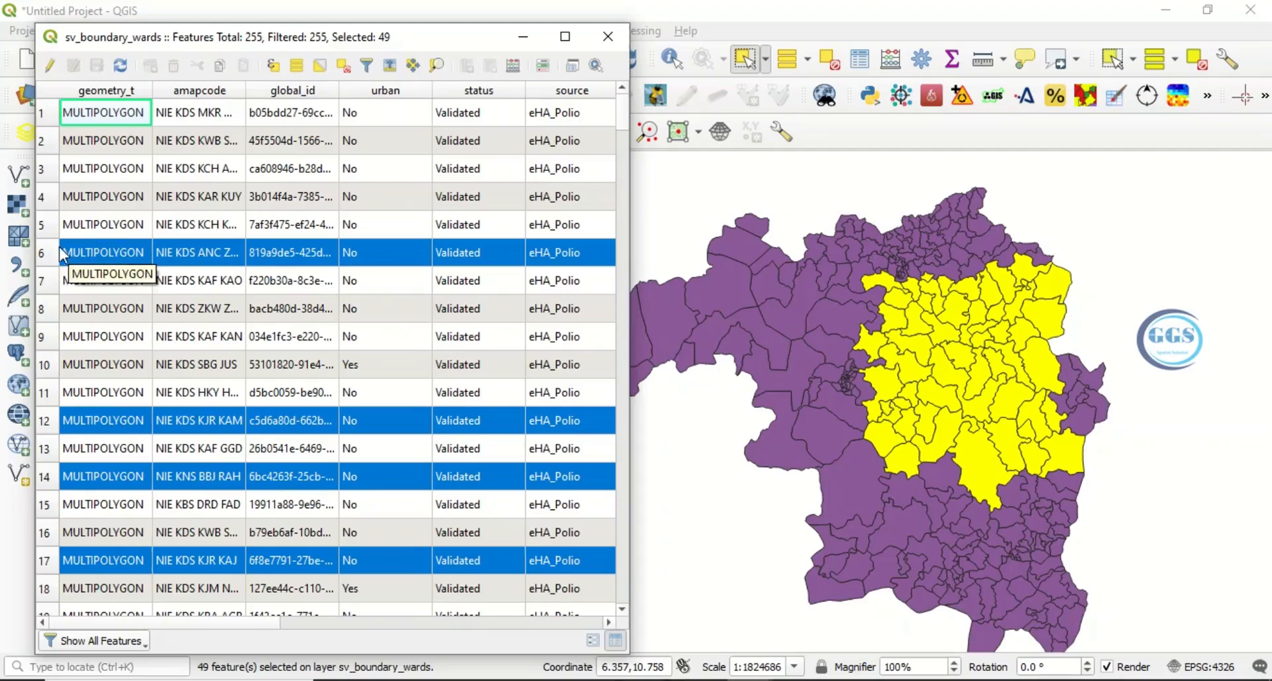
pyautogui.scroll(-3)
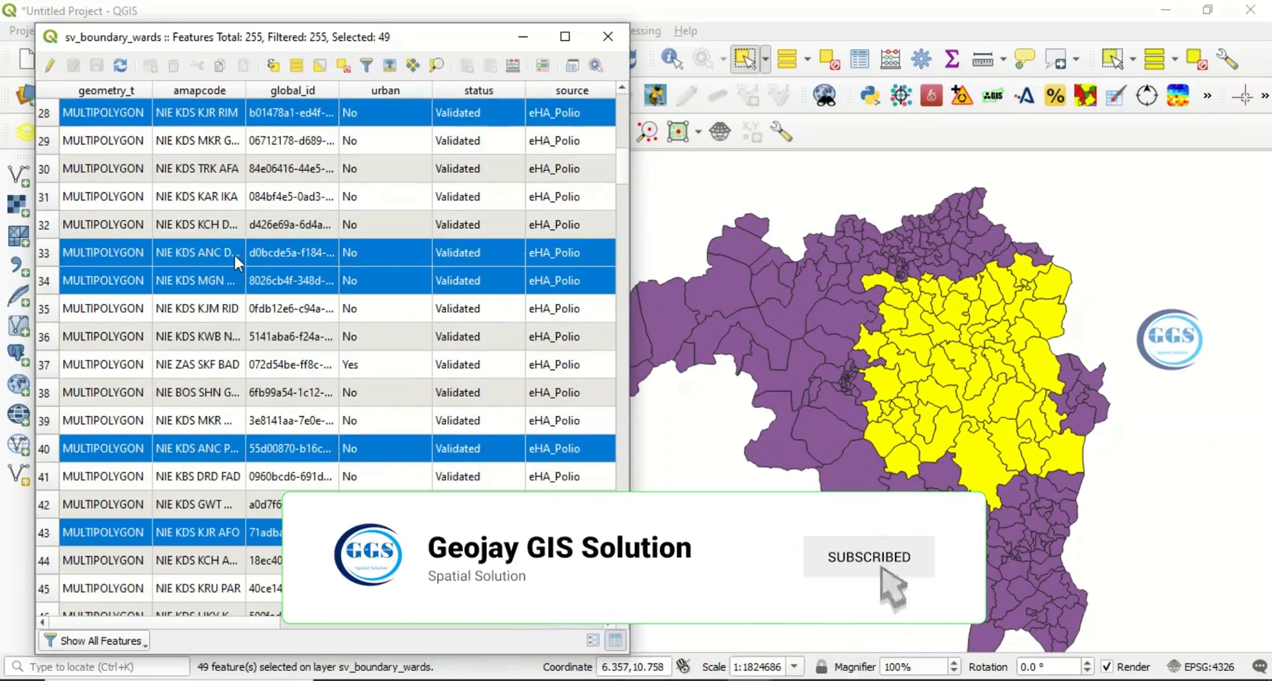
pyautogui.scroll(-3)
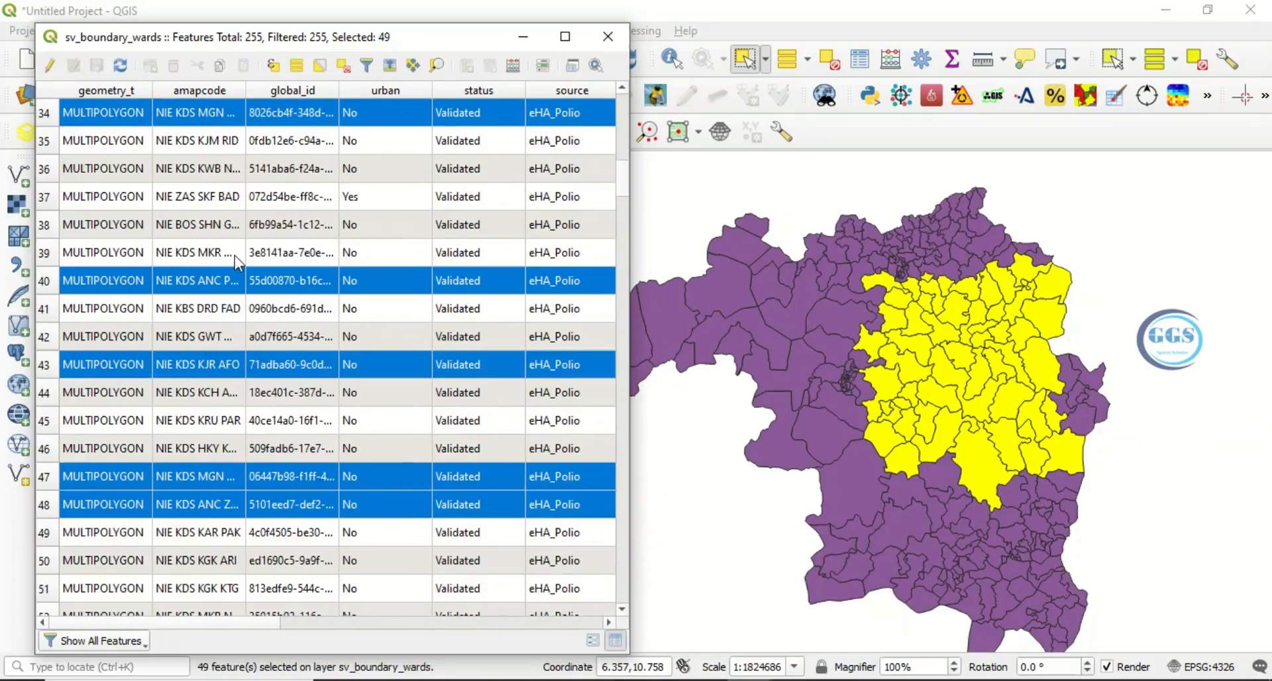
pyautogui.scroll(-3)
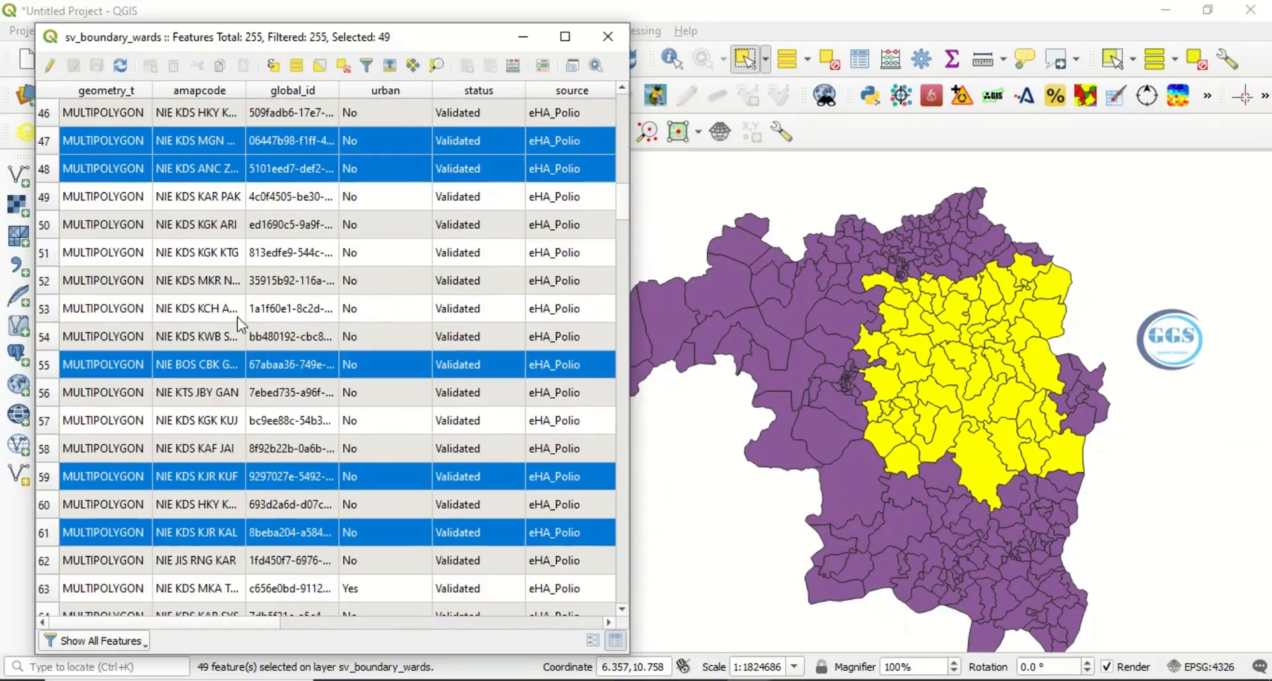
pyautogui.moveTo(133, 567)
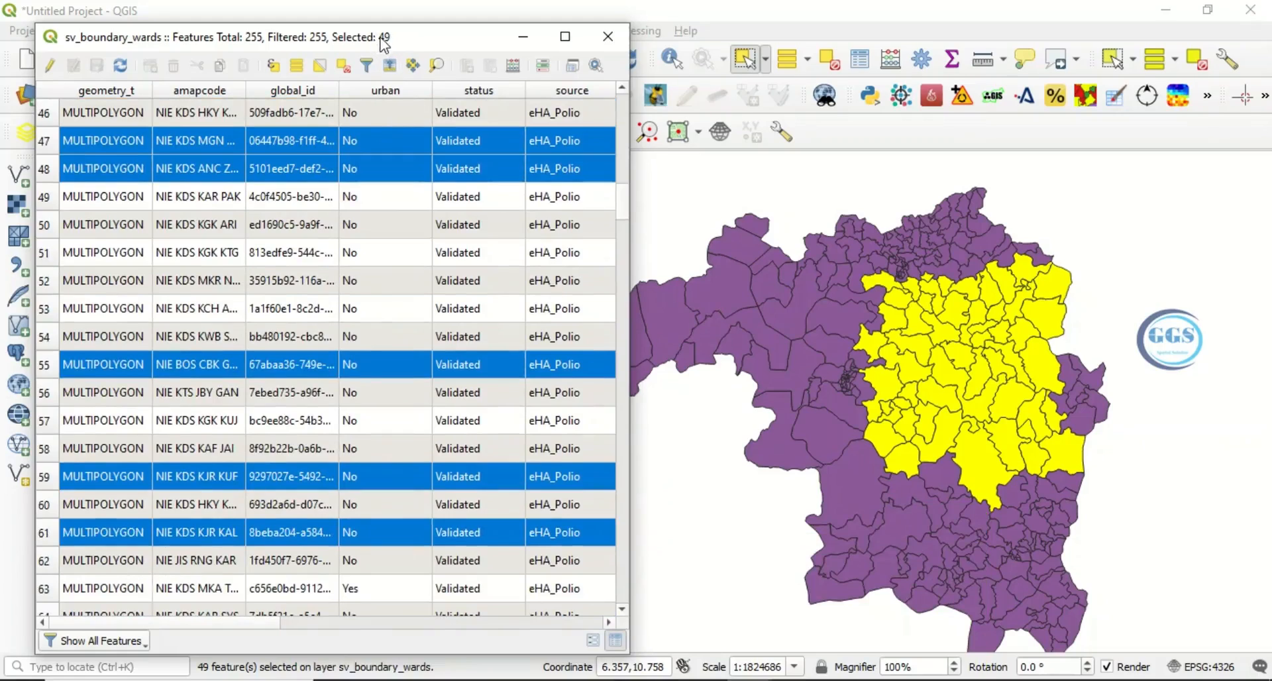
pyautogui.moveTo(329, 42)
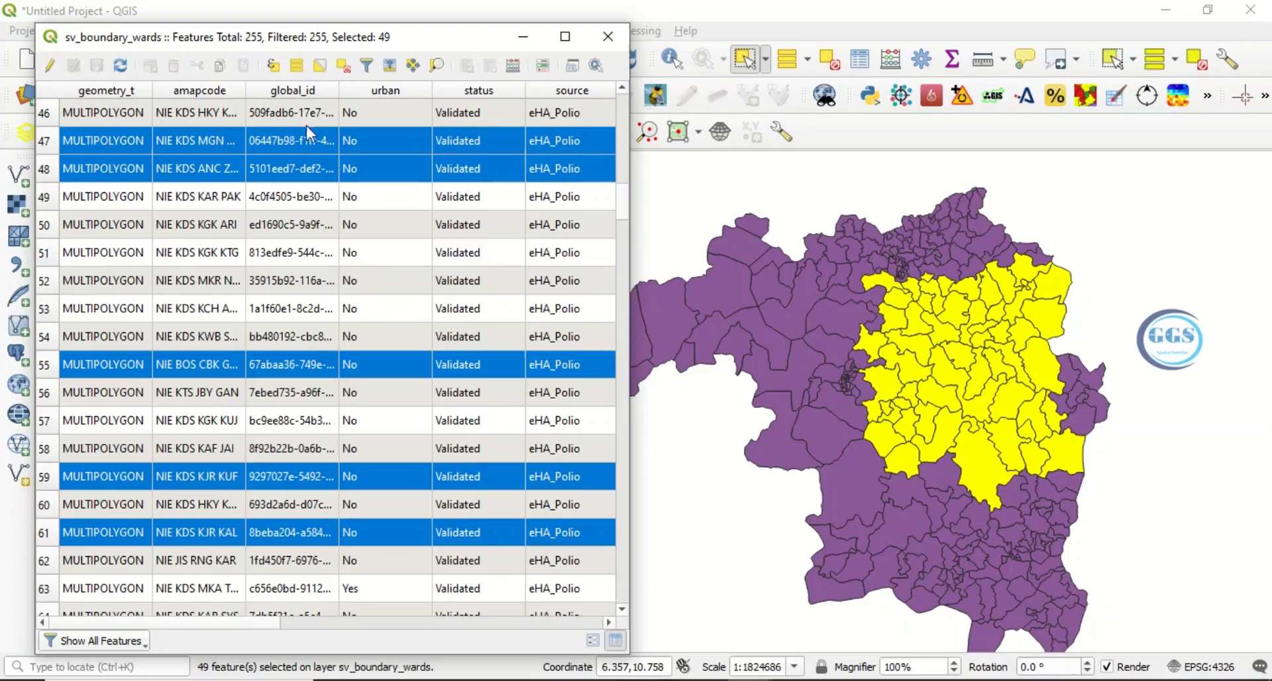
pyautogui.moveTo(315, 170)
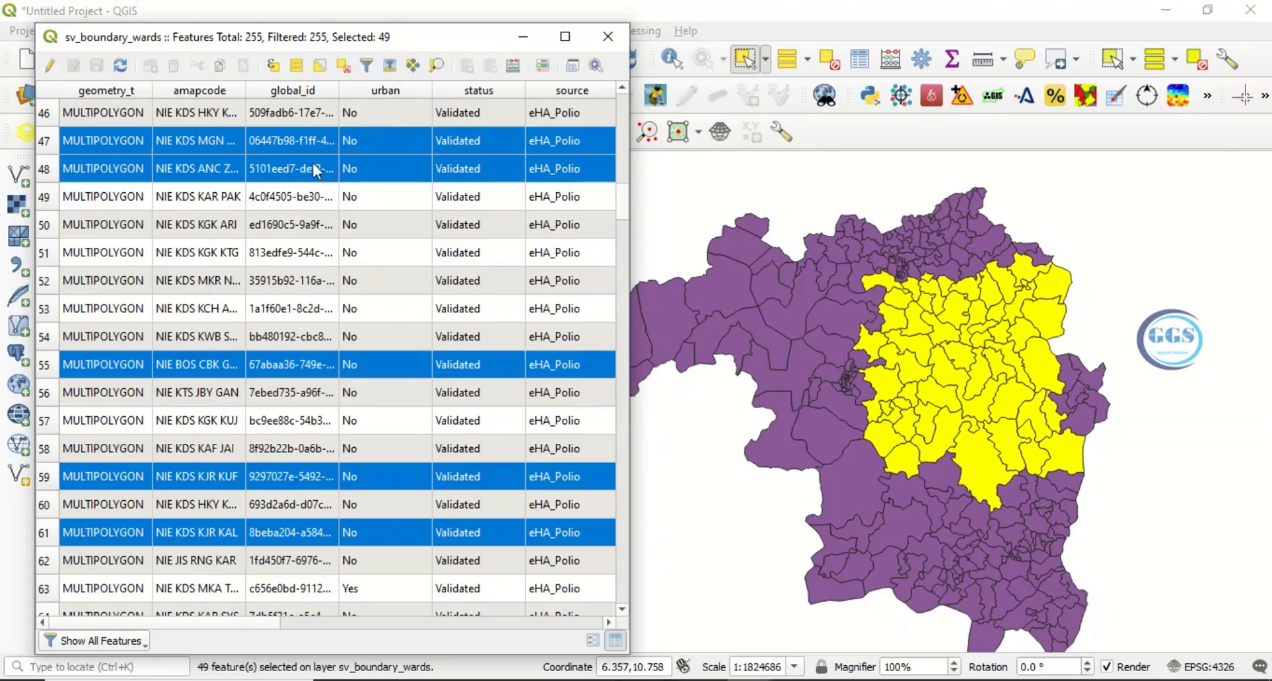
pyautogui.moveTo(236, 285)
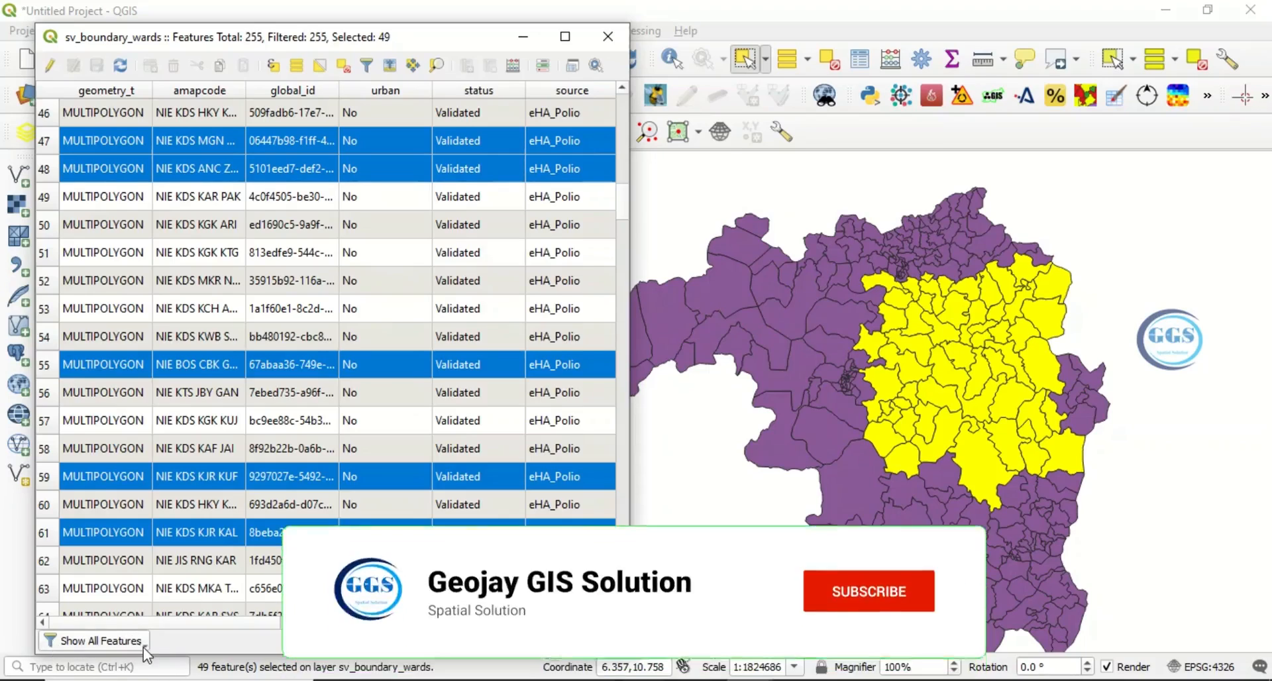
pyautogui.click(100, 640)
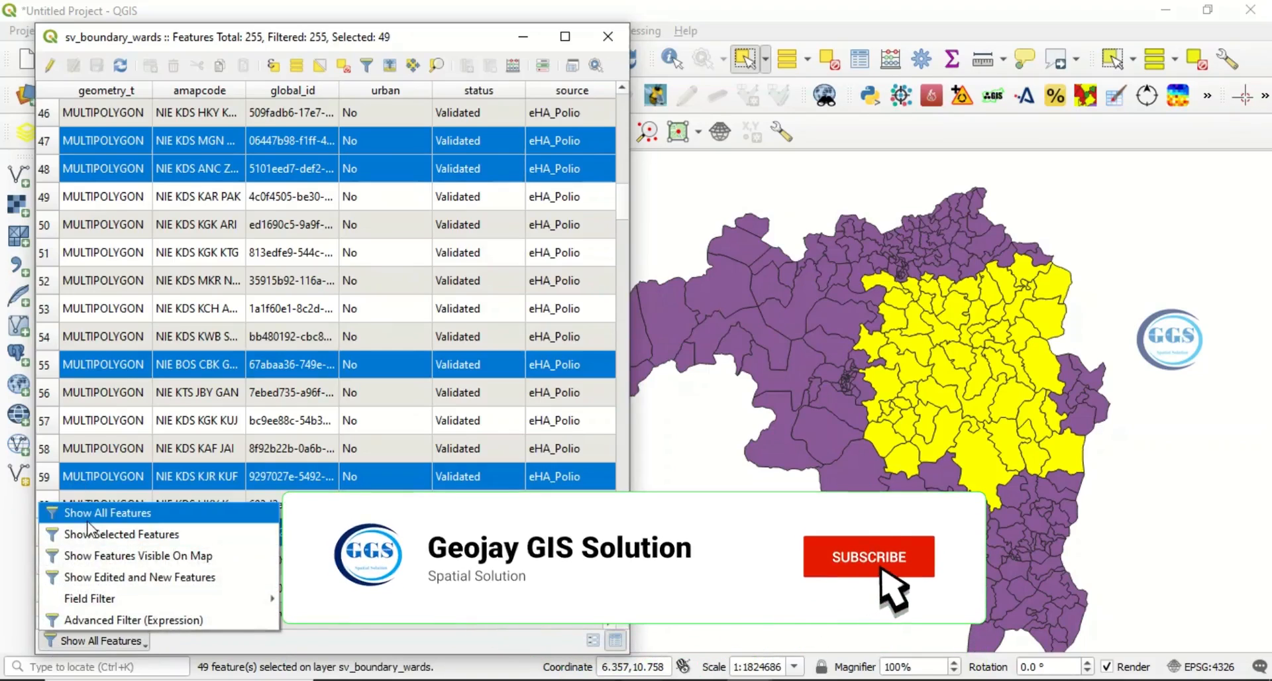
pyautogui.moveTo(122, 534)
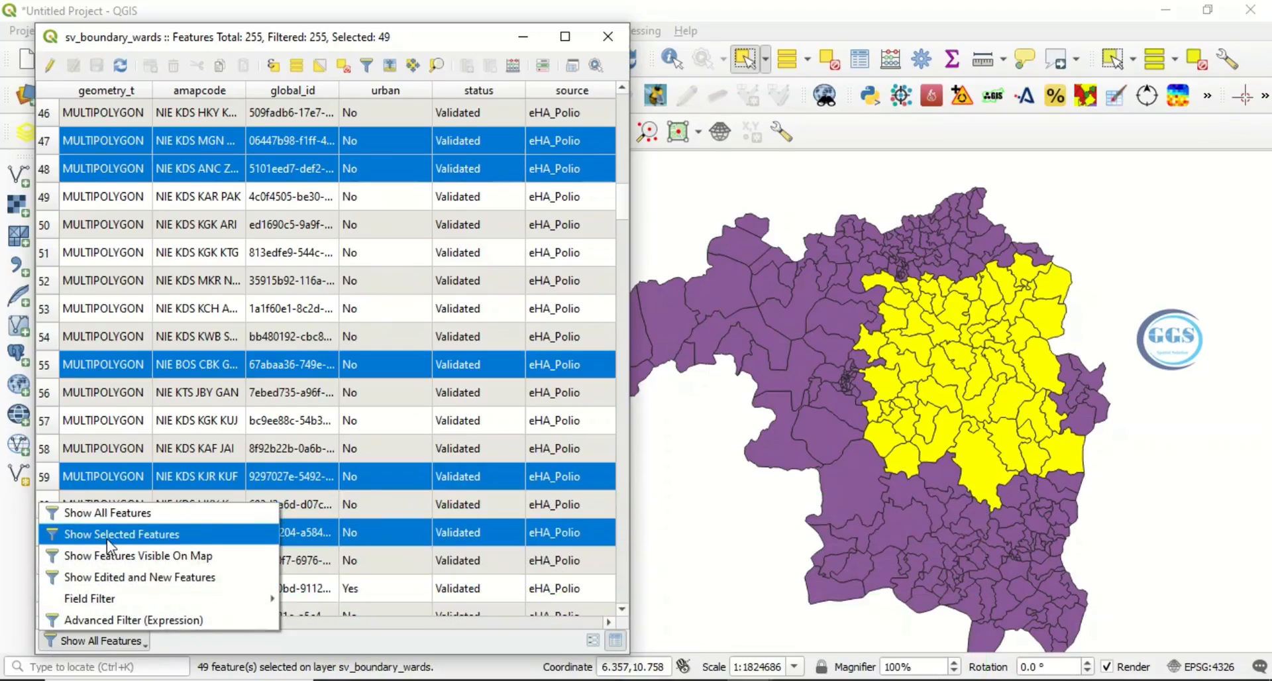
pyautogui.click(122, 533)
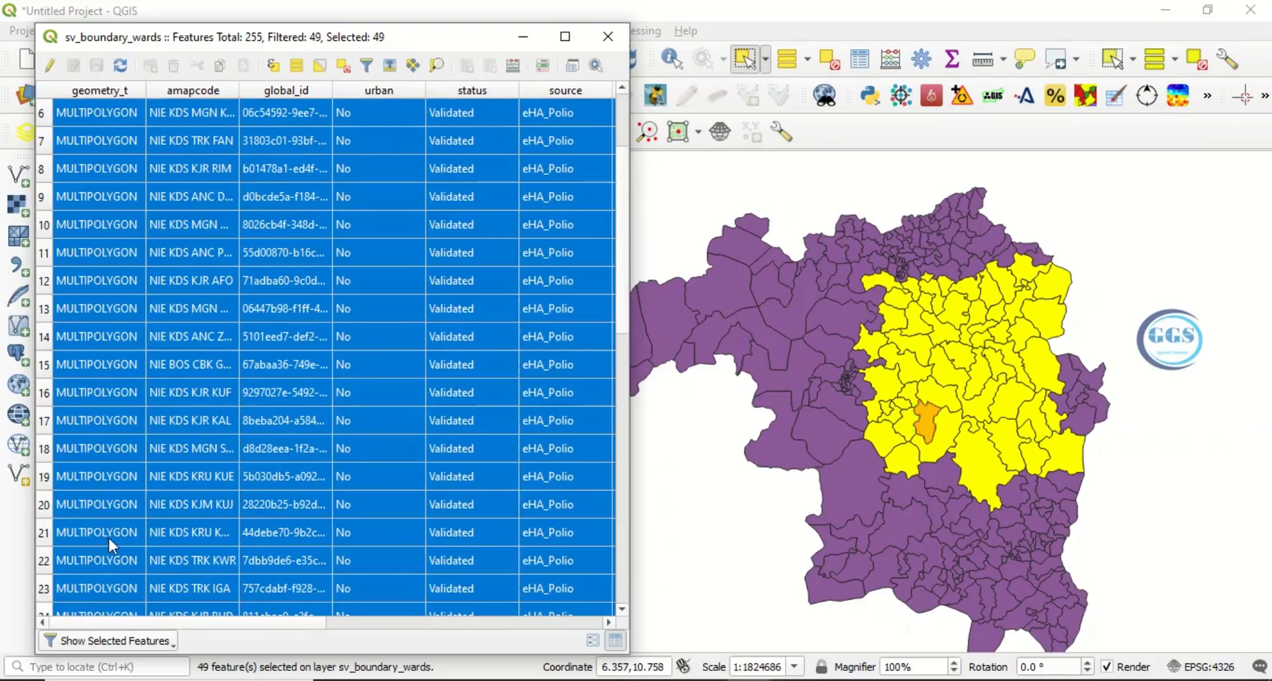
pyautogui.moveTo(284, 533)
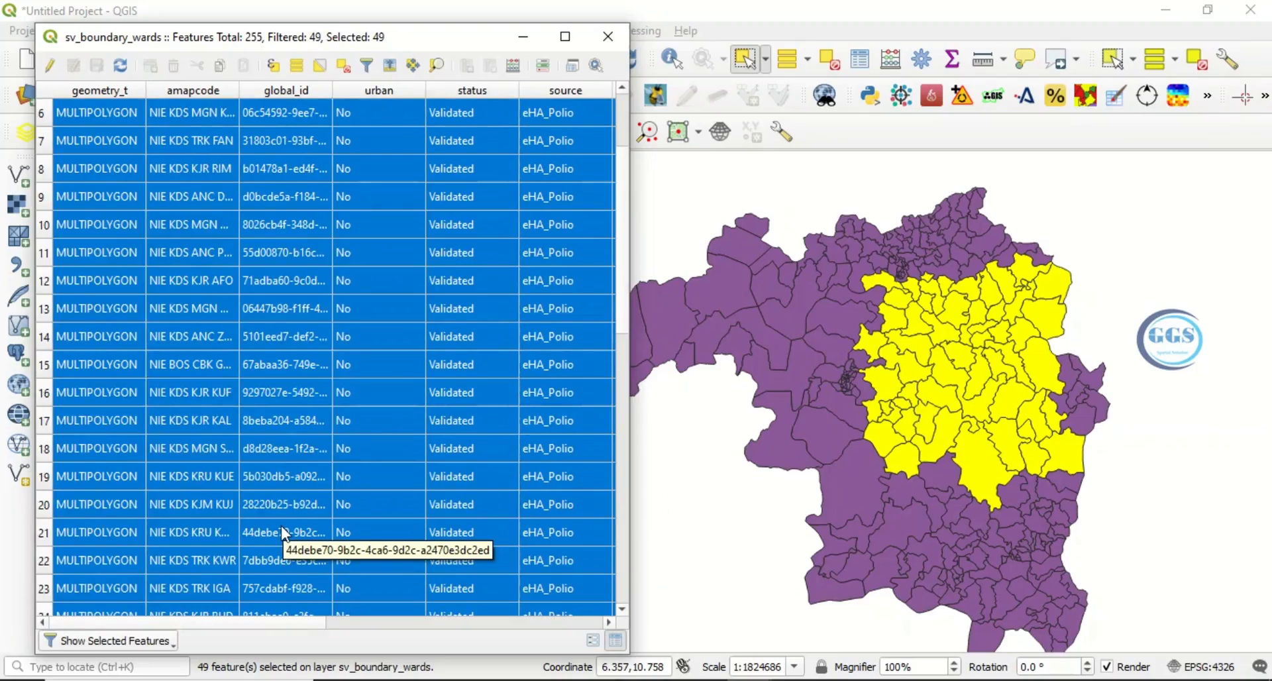
pyautogui.moveTo(329, 245)
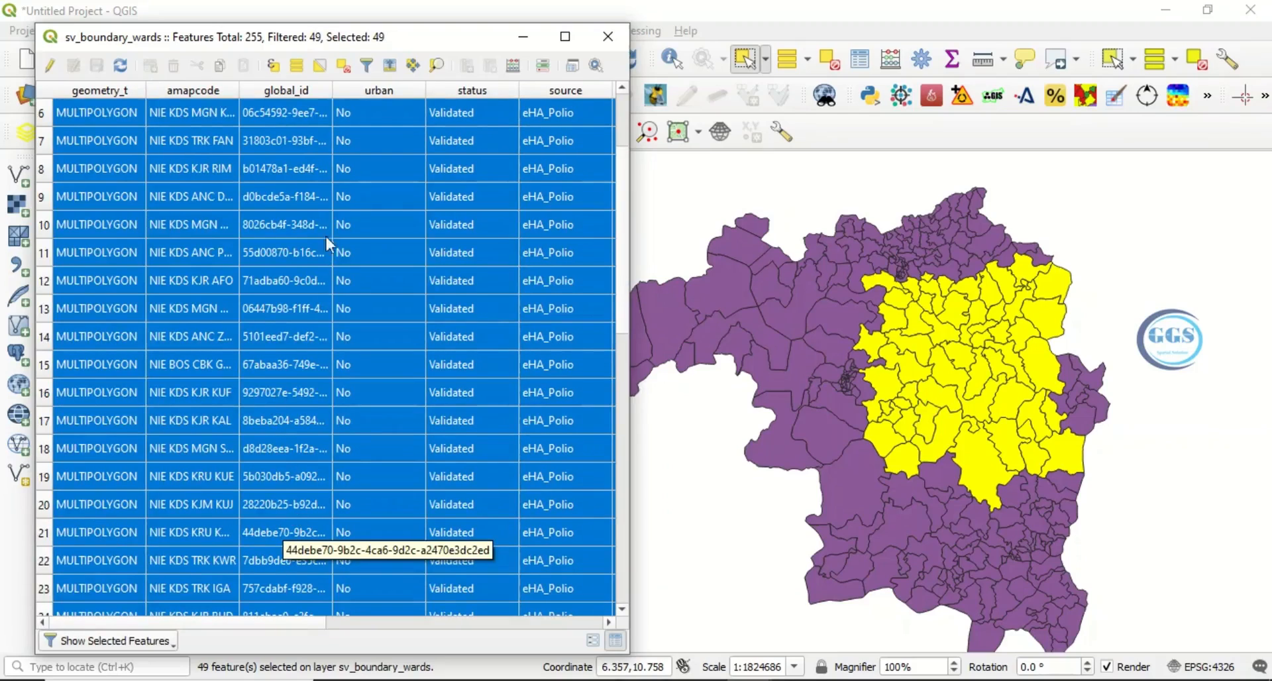
pyautogui.moveTo(222, 143)
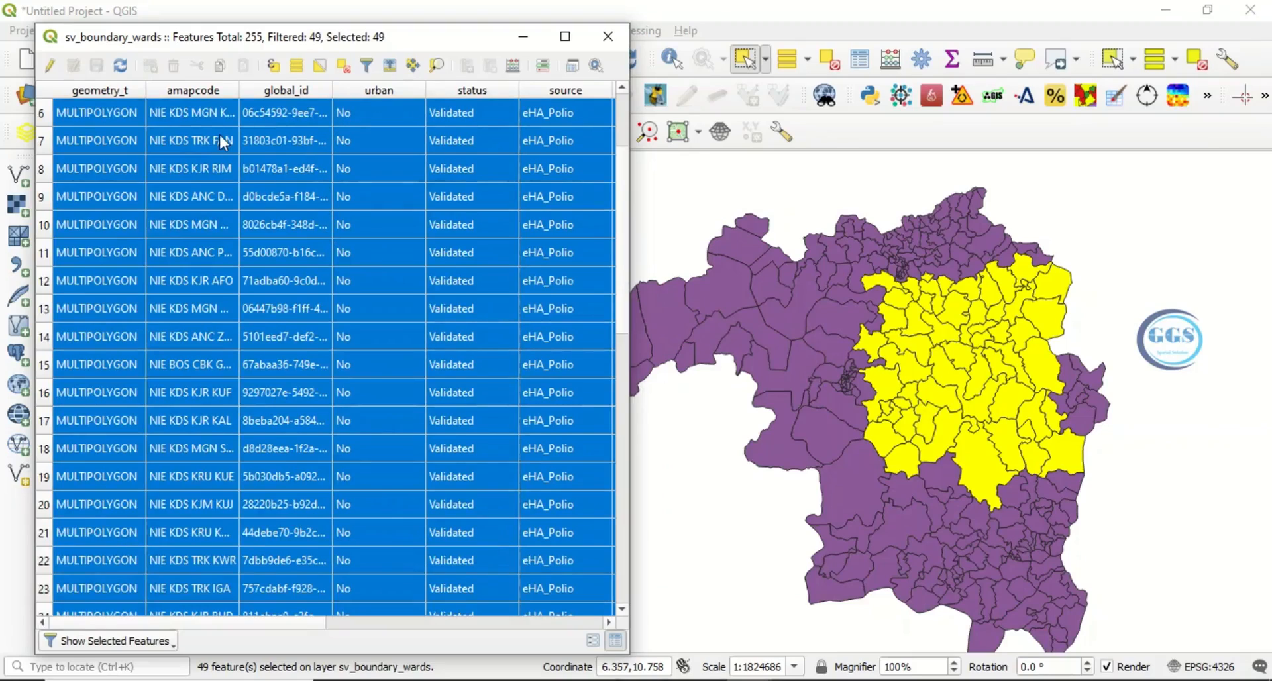
pyautogui.moveTo(359, 45)
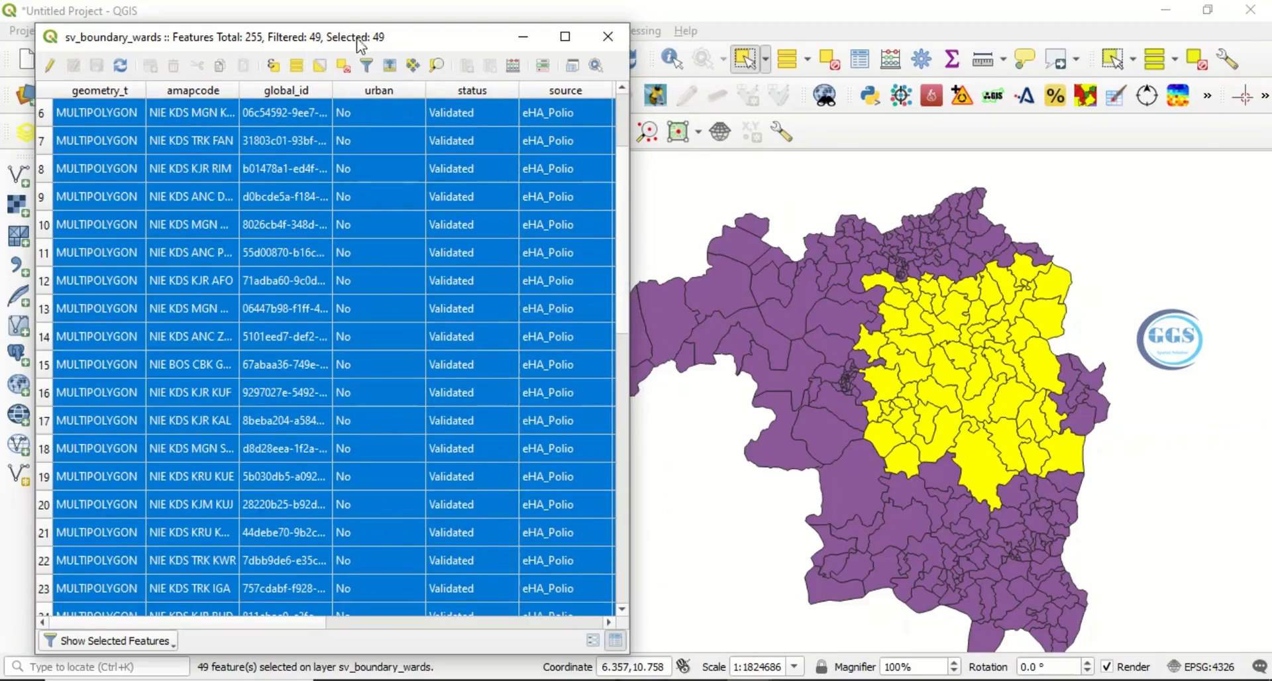
pyautogui.scroll(-3)
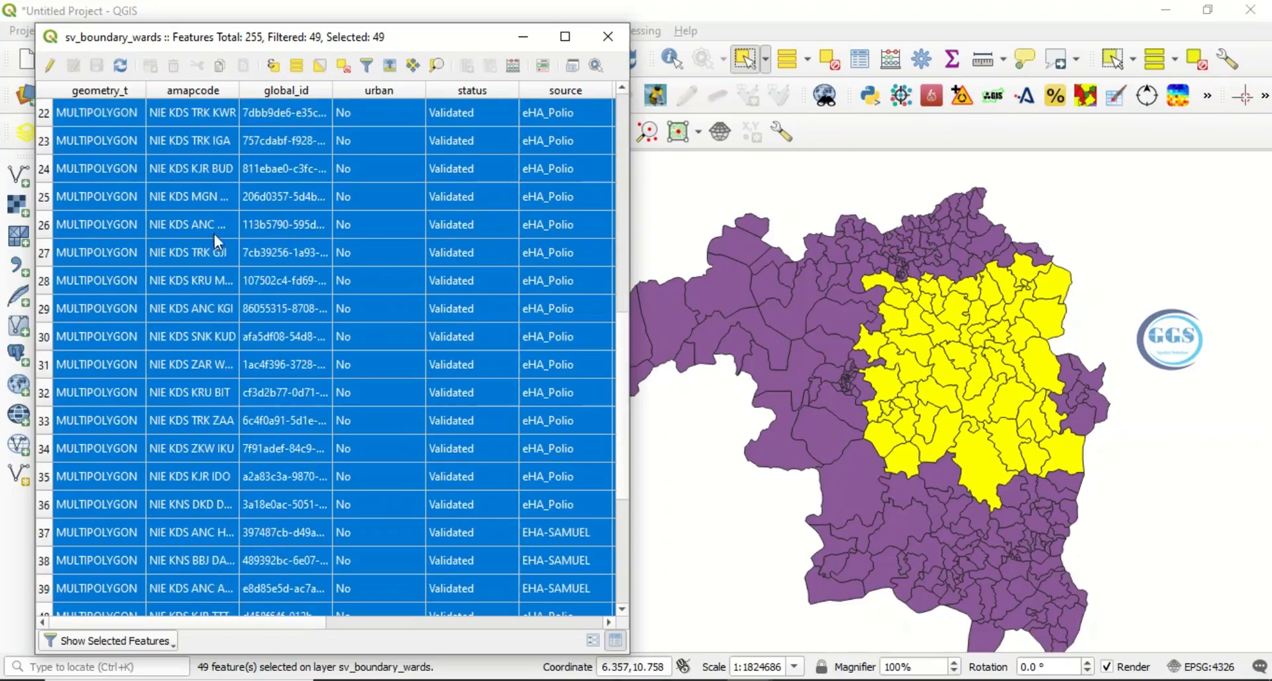
pyautogui.scroll(-3)
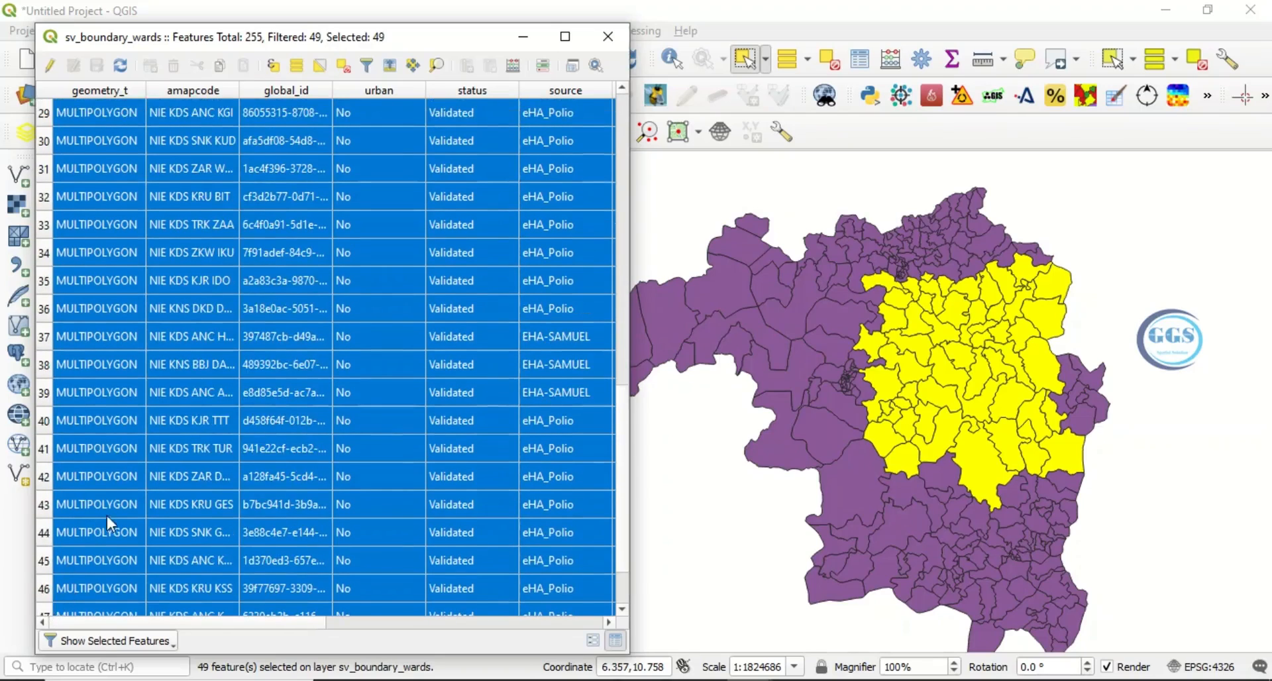
pyautogui.scroll(-3)
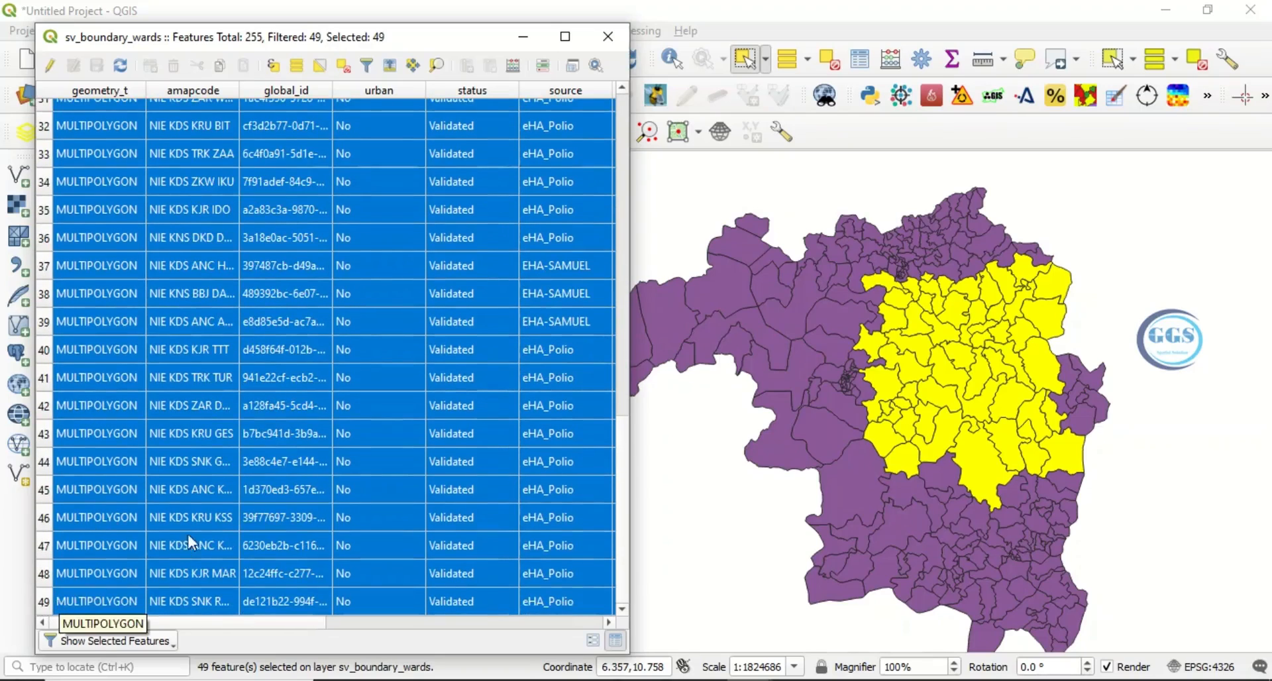
pyautogui.moveTo(283, 461)
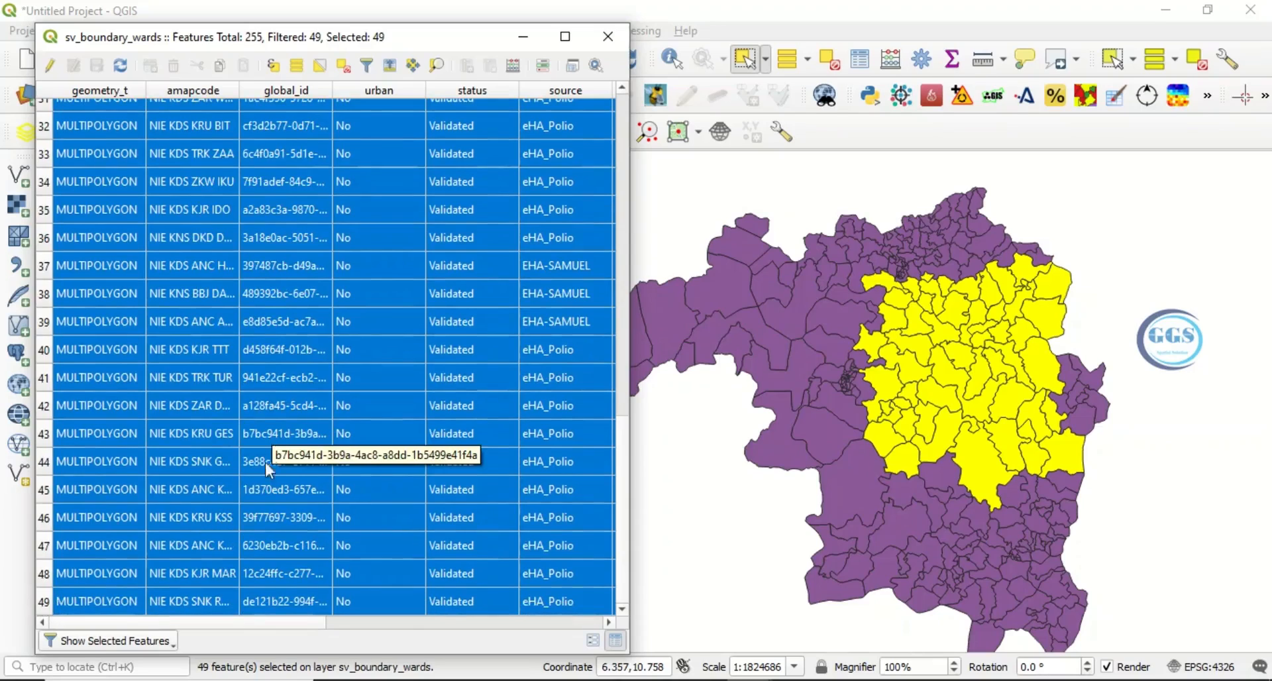
pyautogui.moveTo(74, 647)
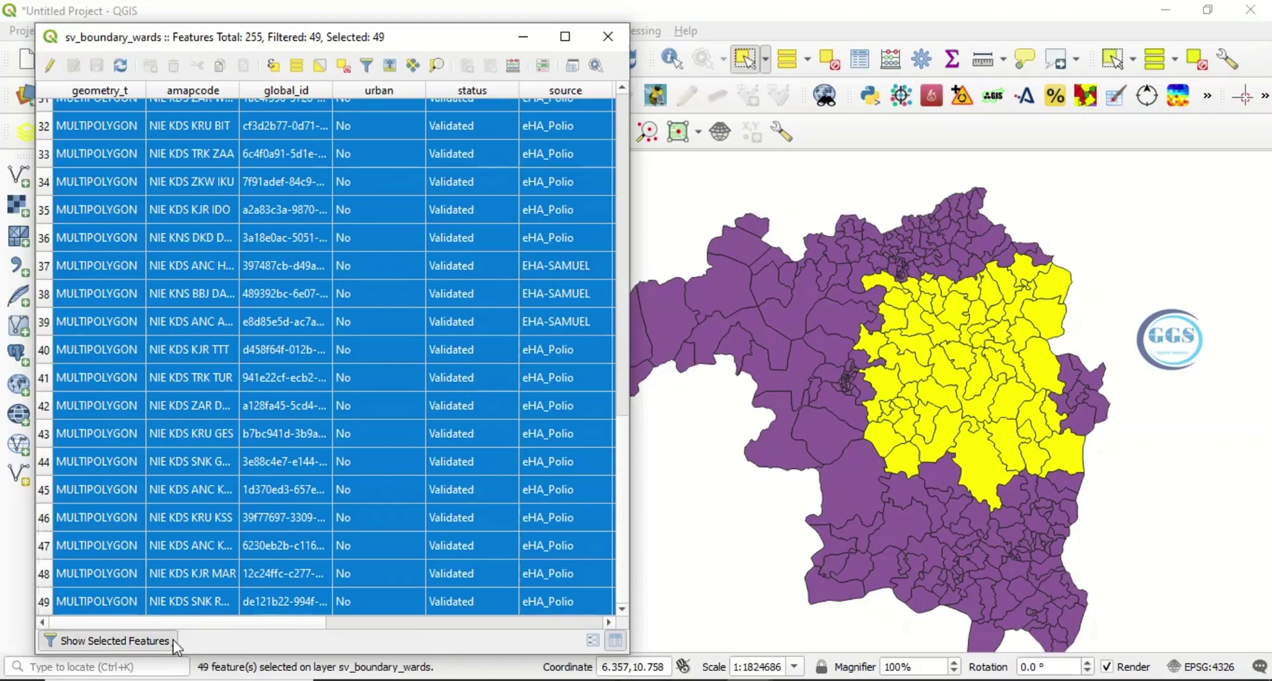
# Switch the table filter to Show All Features and scroll through the 255 records
pyautogui.click(114, 640)
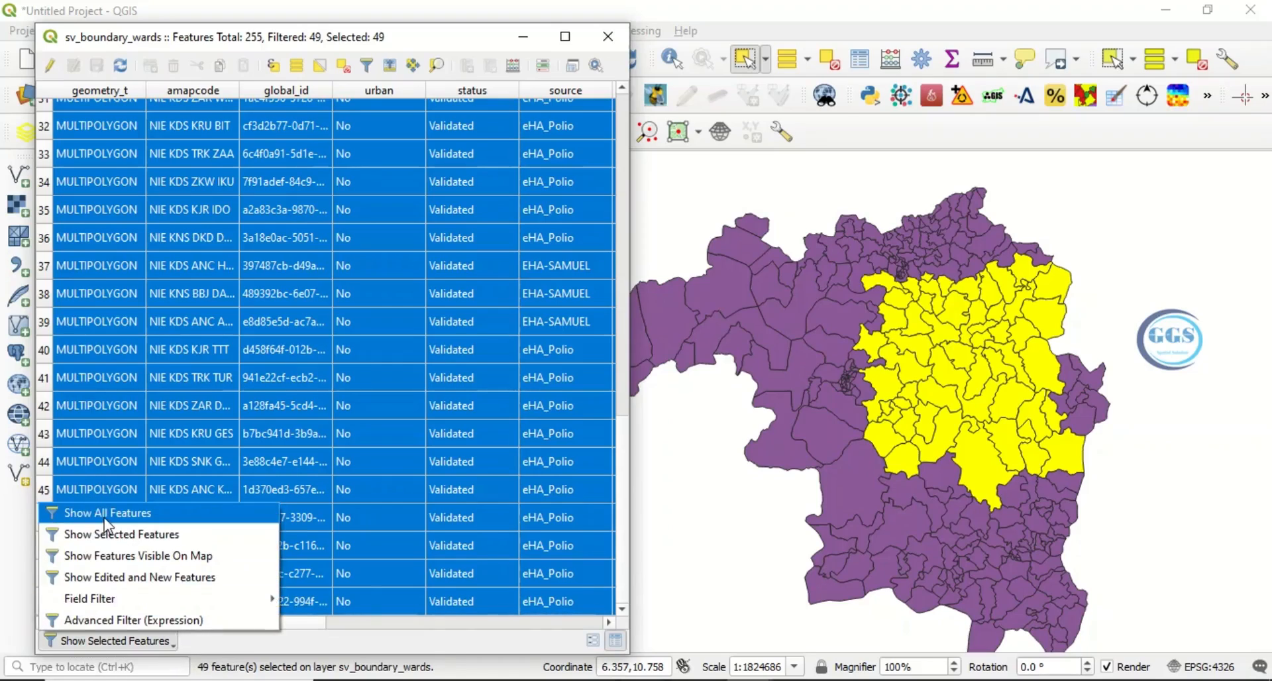
pyautogui.click(108, 513)
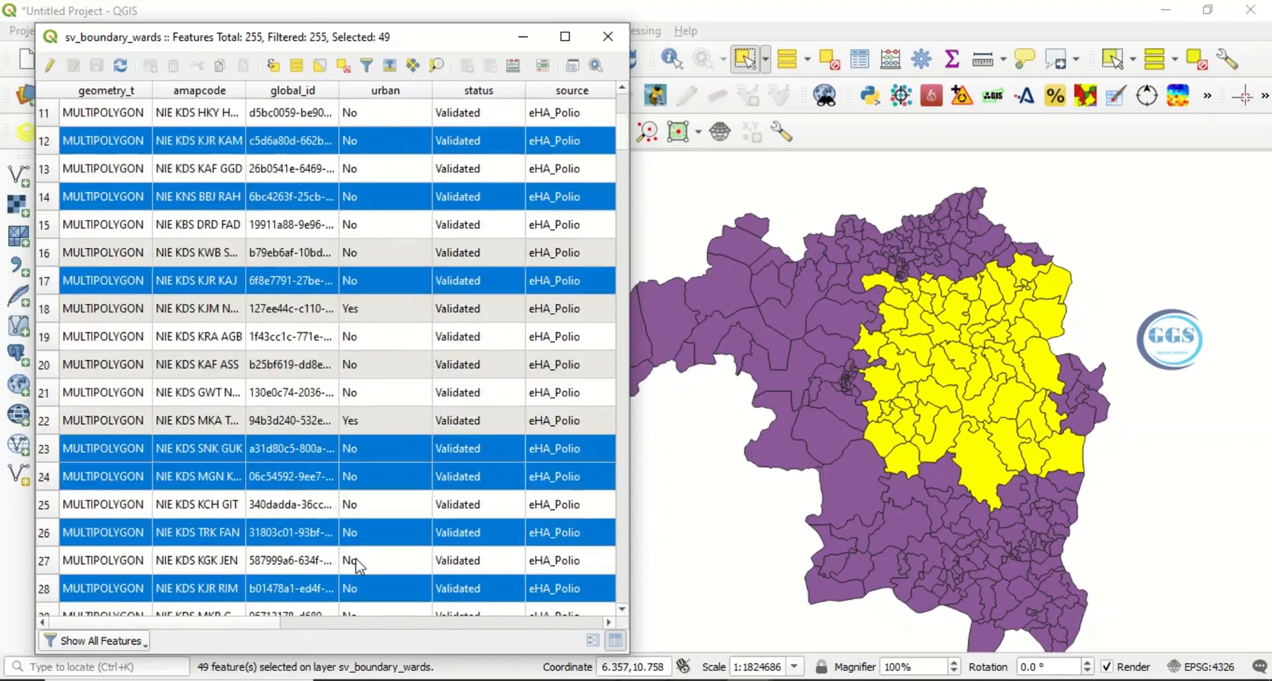
pyautogui.scroll(3)
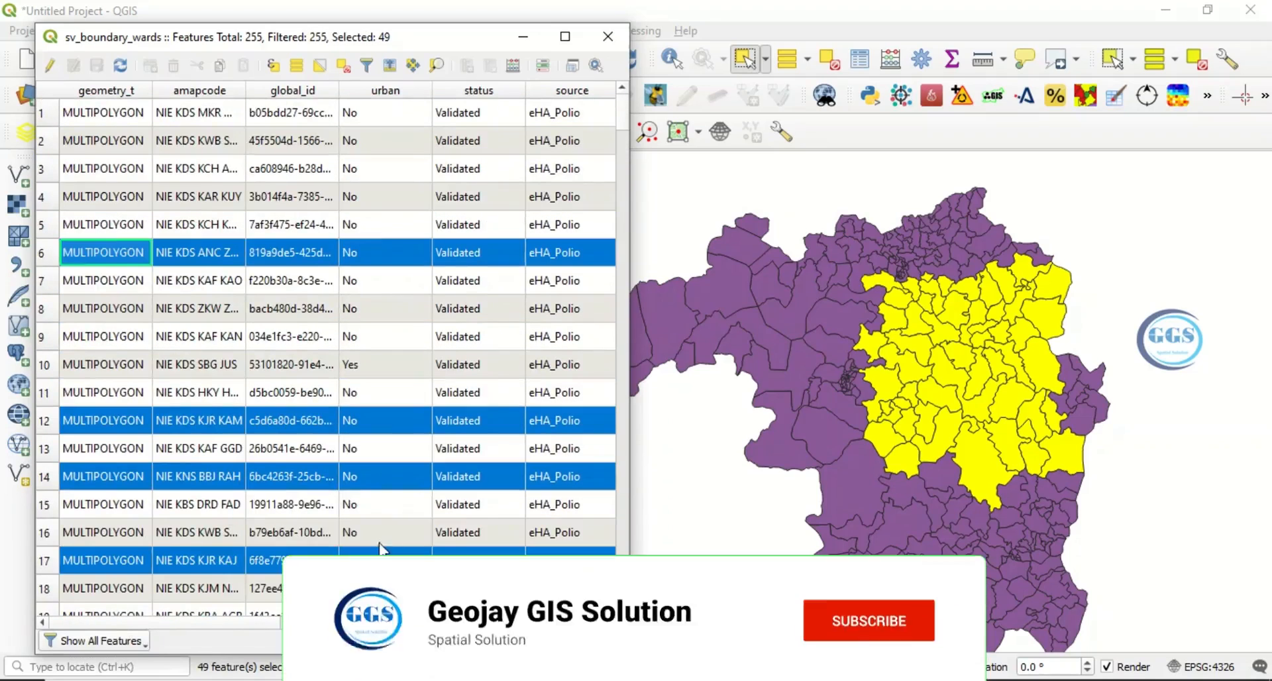
pyautogui.scroll(-3)
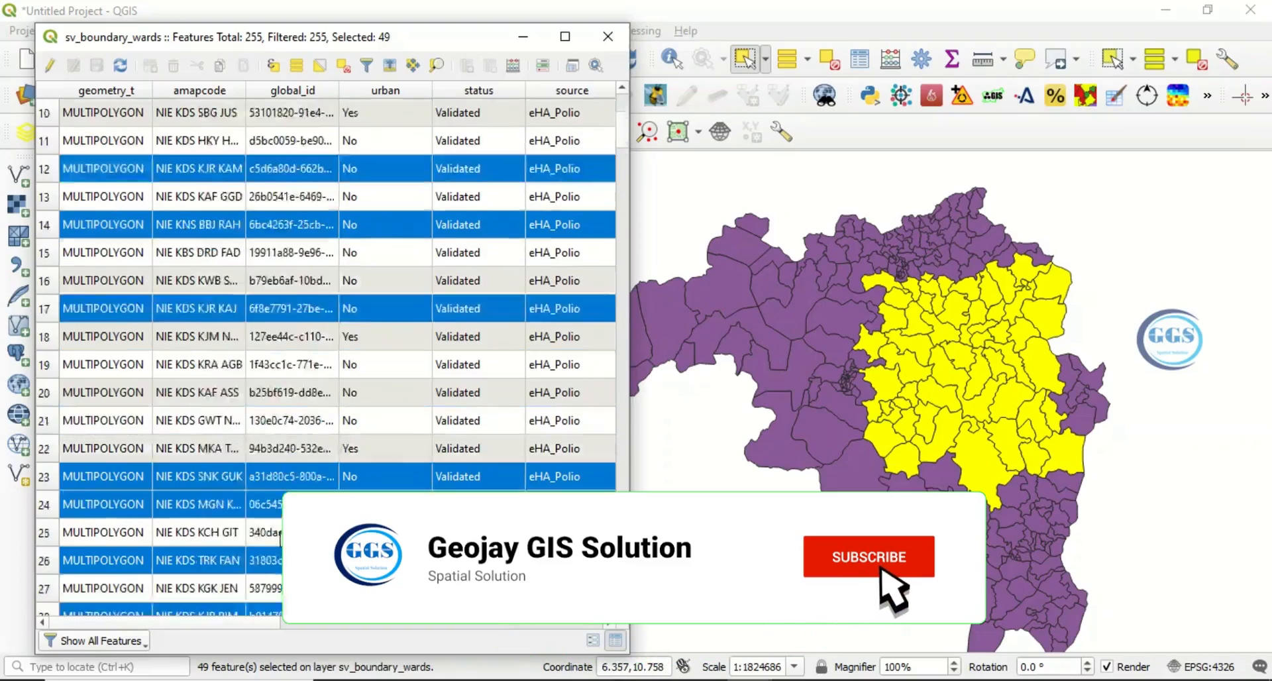
pyautogui.scroll(-3)
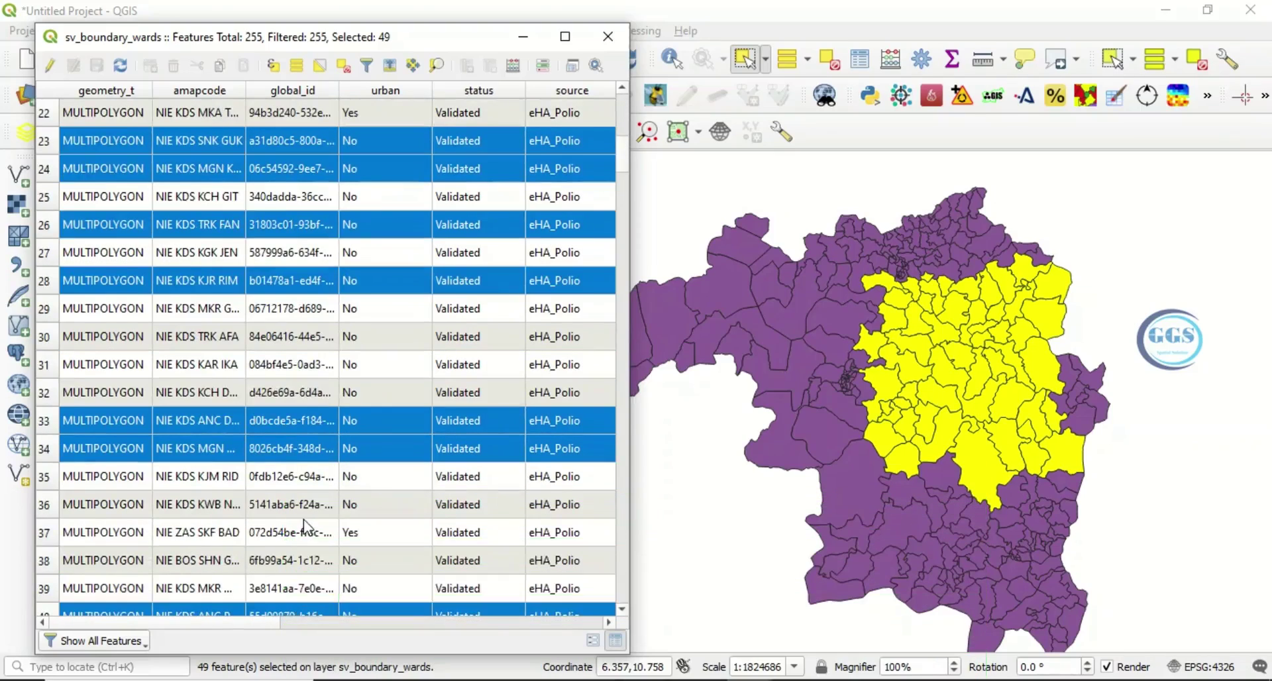
pyautogui.scroll(-3)
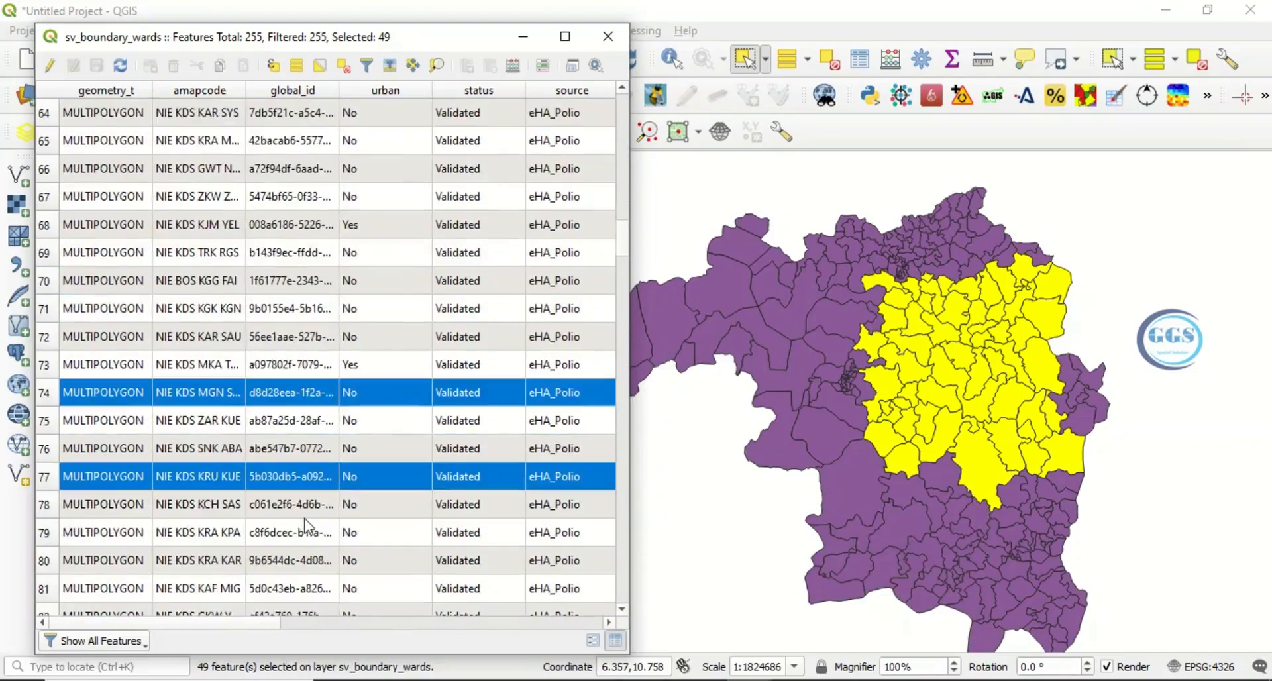
pyautogui.scroll(3)
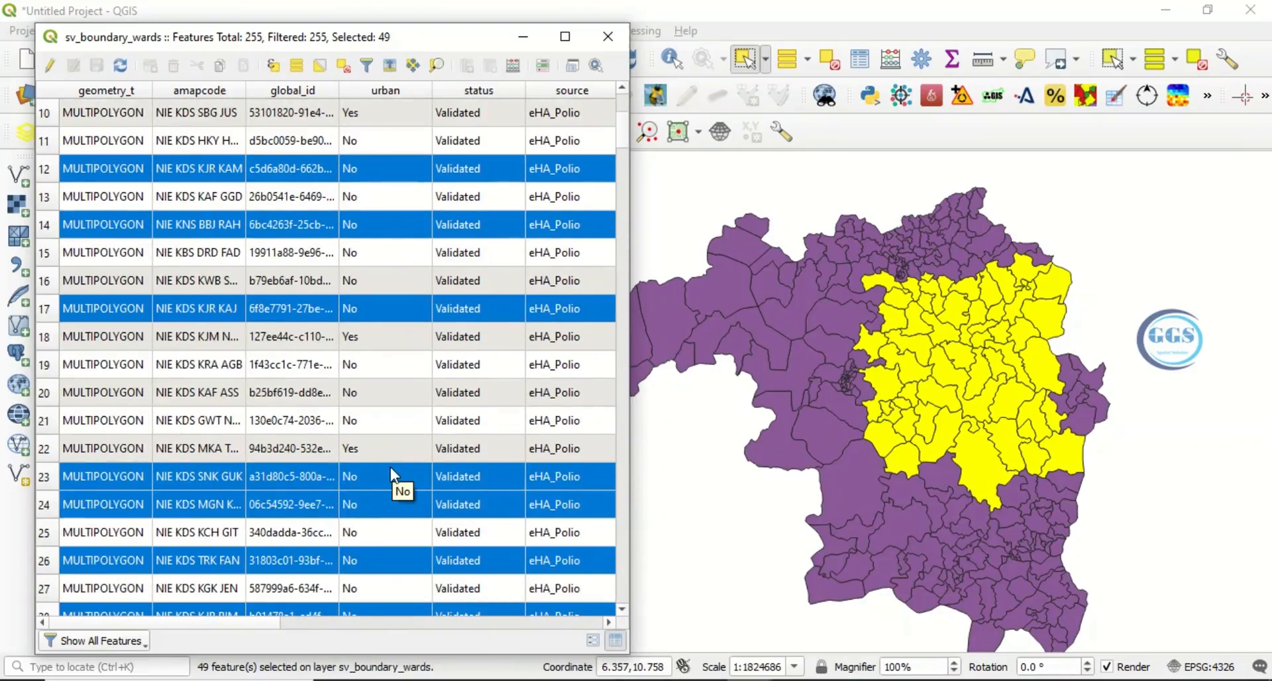
pyautogui.moveTo(385, 91)
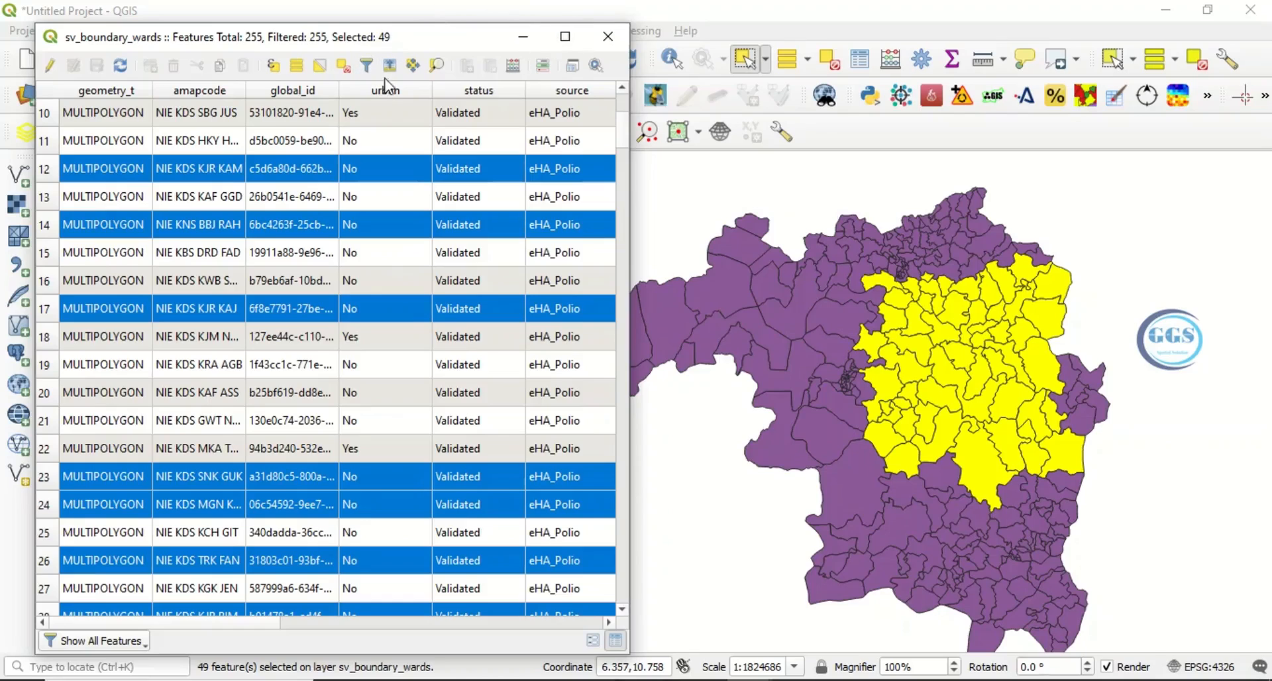
# Clear the current selection of 49 wards from the toolbar
pyautogui.click(607, 38)
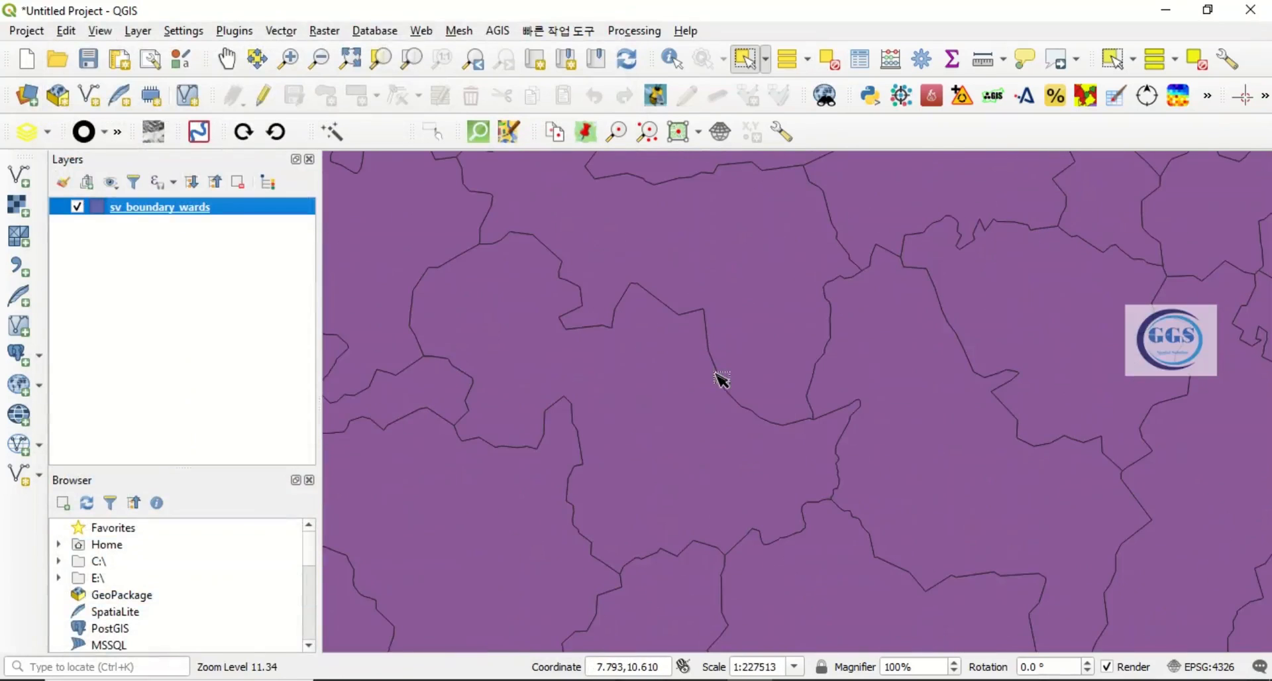
pyautogui.moveTo(568, 227)
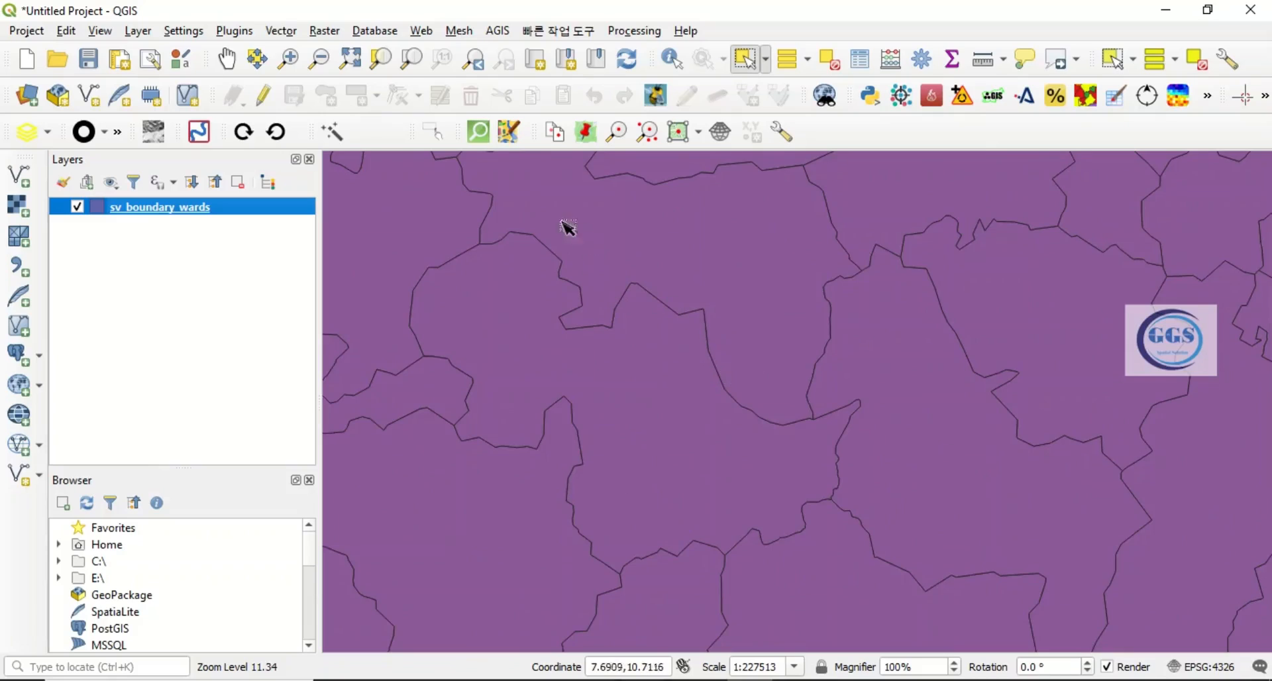
pyautogui.moveTo(783, 191)
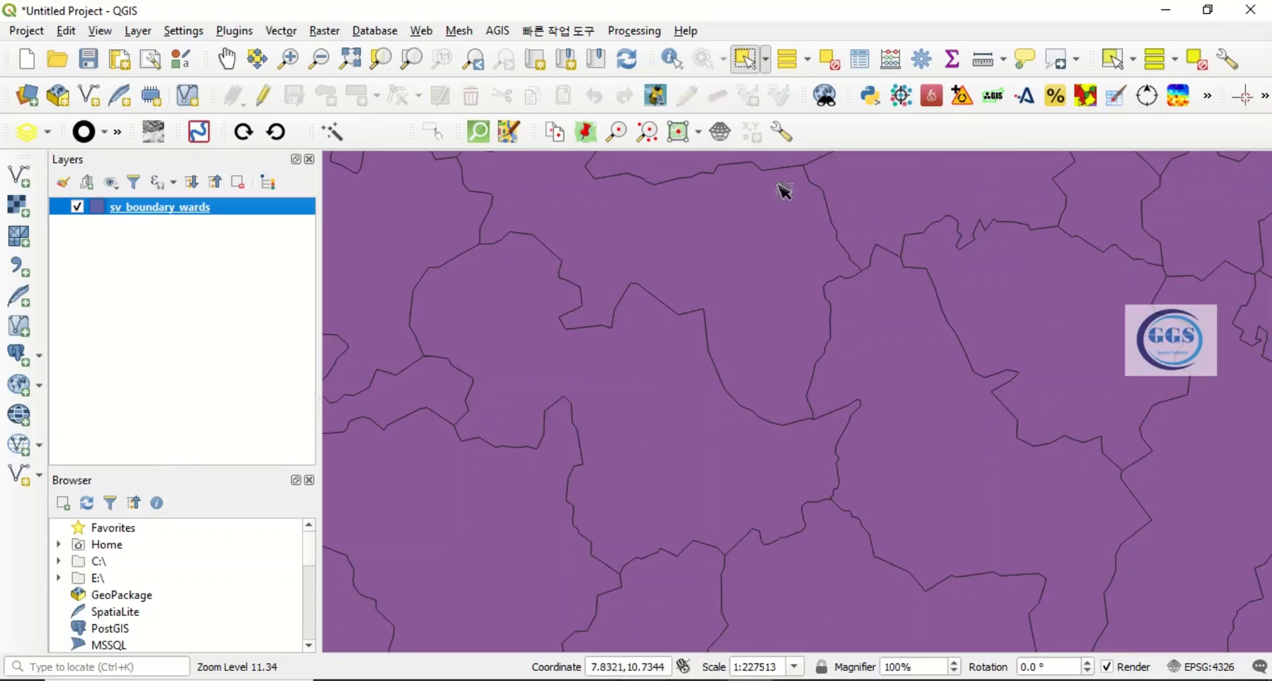
pyautogui.moveTo(365, 372)
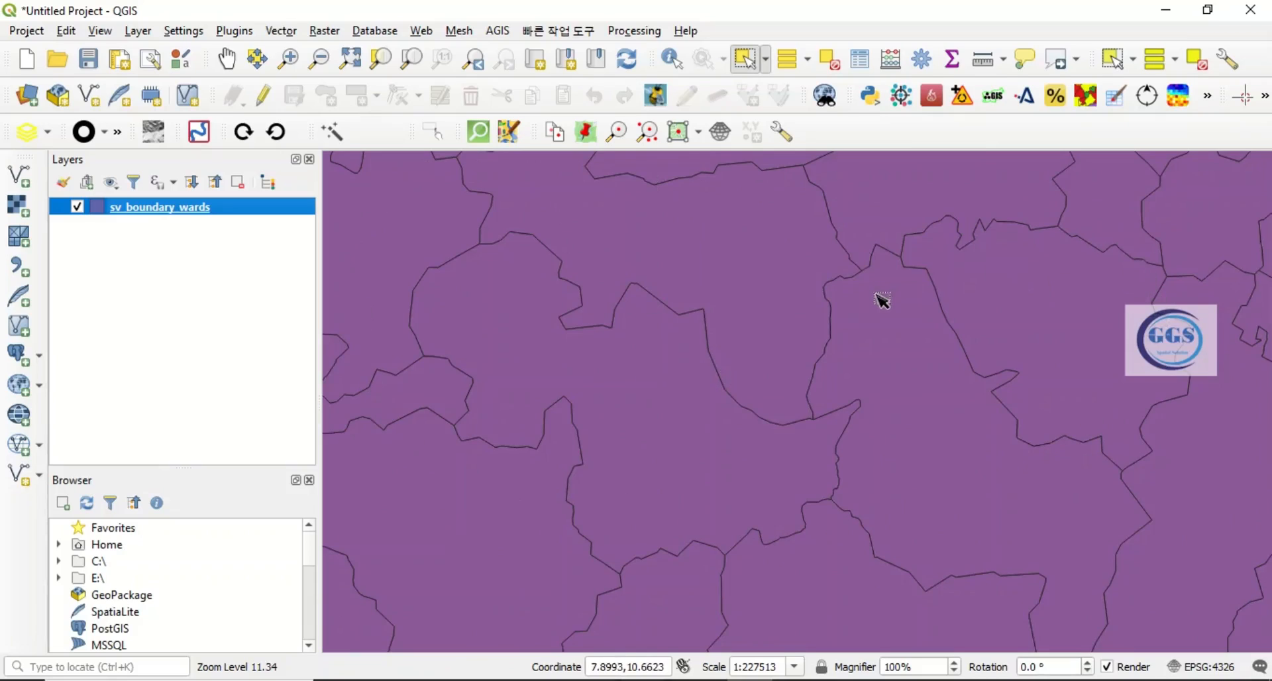
pyautogui.moveTo(167, 217)
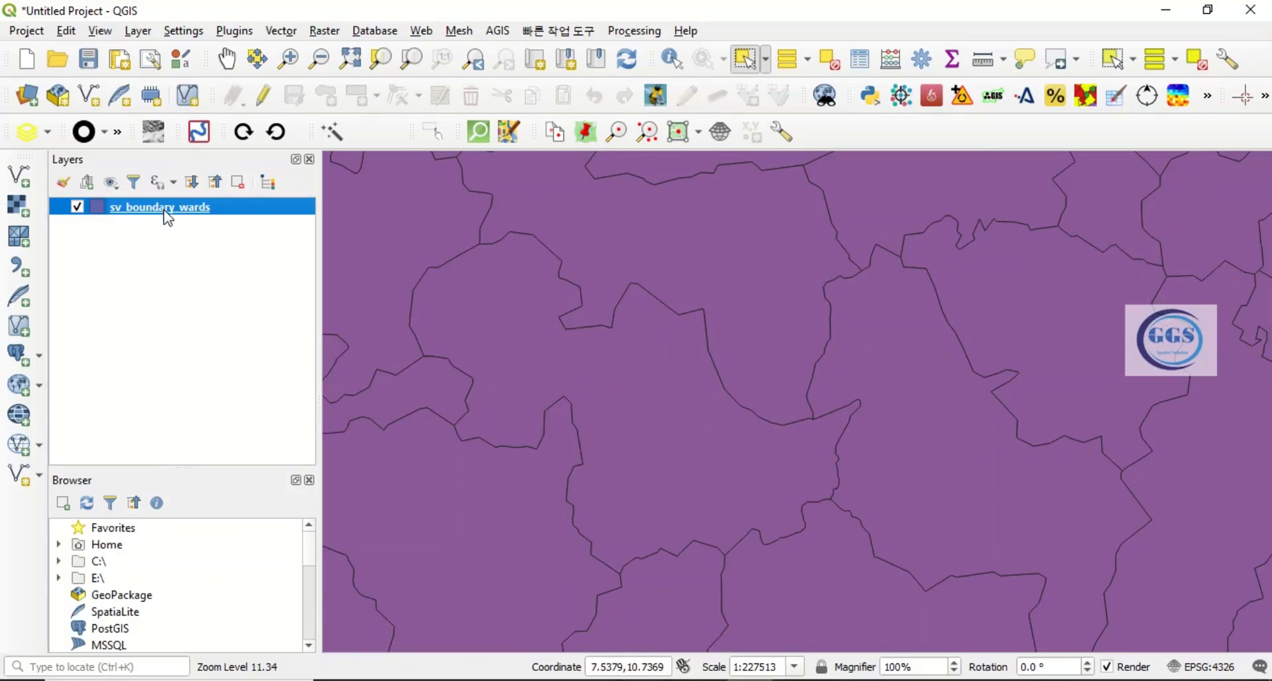
# Open the sv_boundary_wards attribute table again from the layer's context menu
pyautogui.rightClick(159, 206)
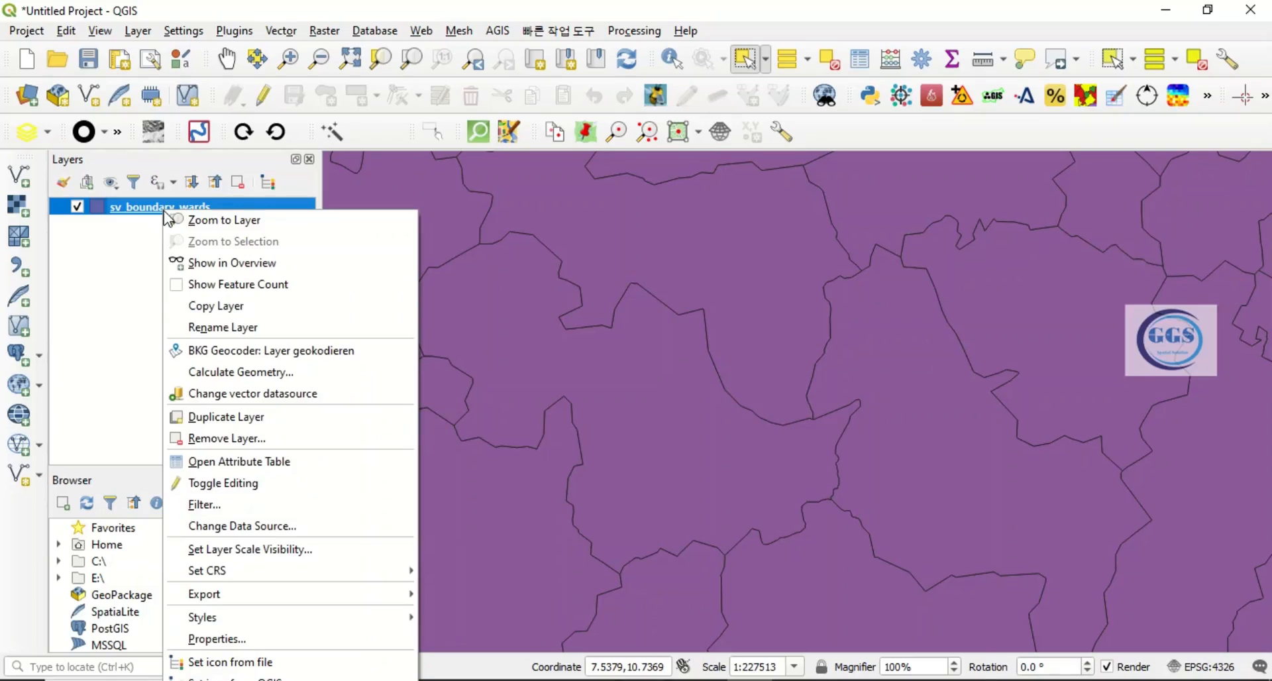
pyautogui.moveTo(238, 461)
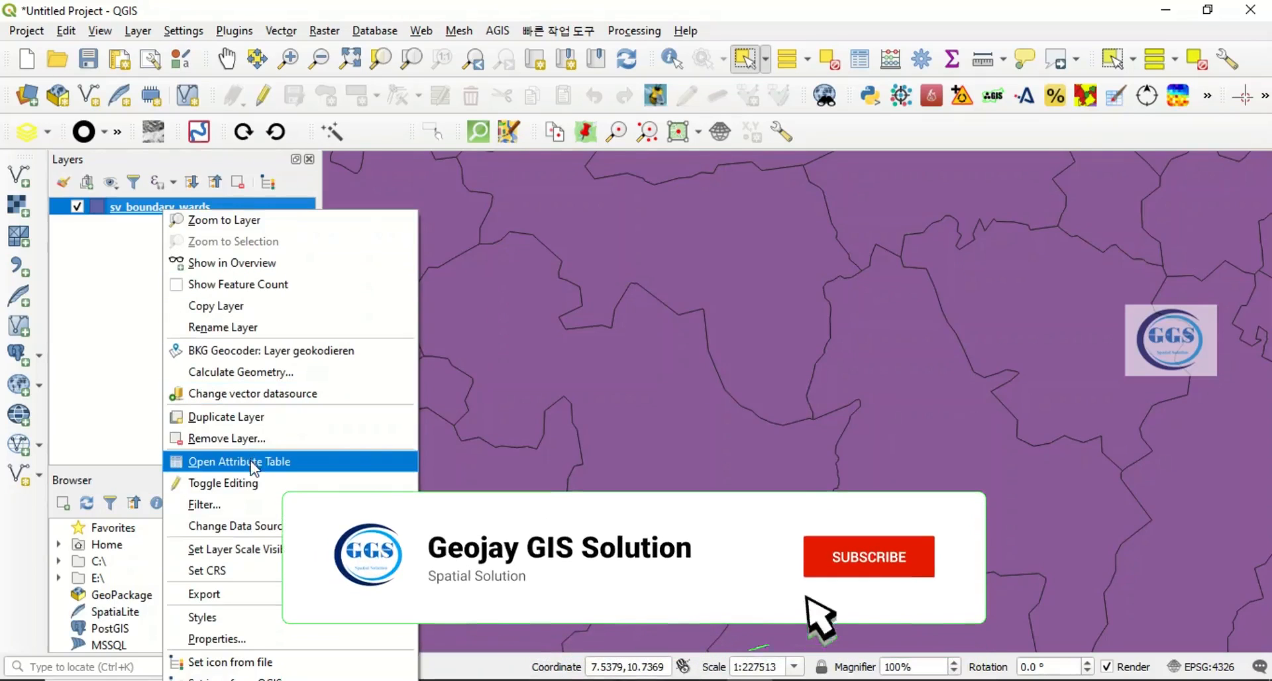
pyautogui.click(239, 461)
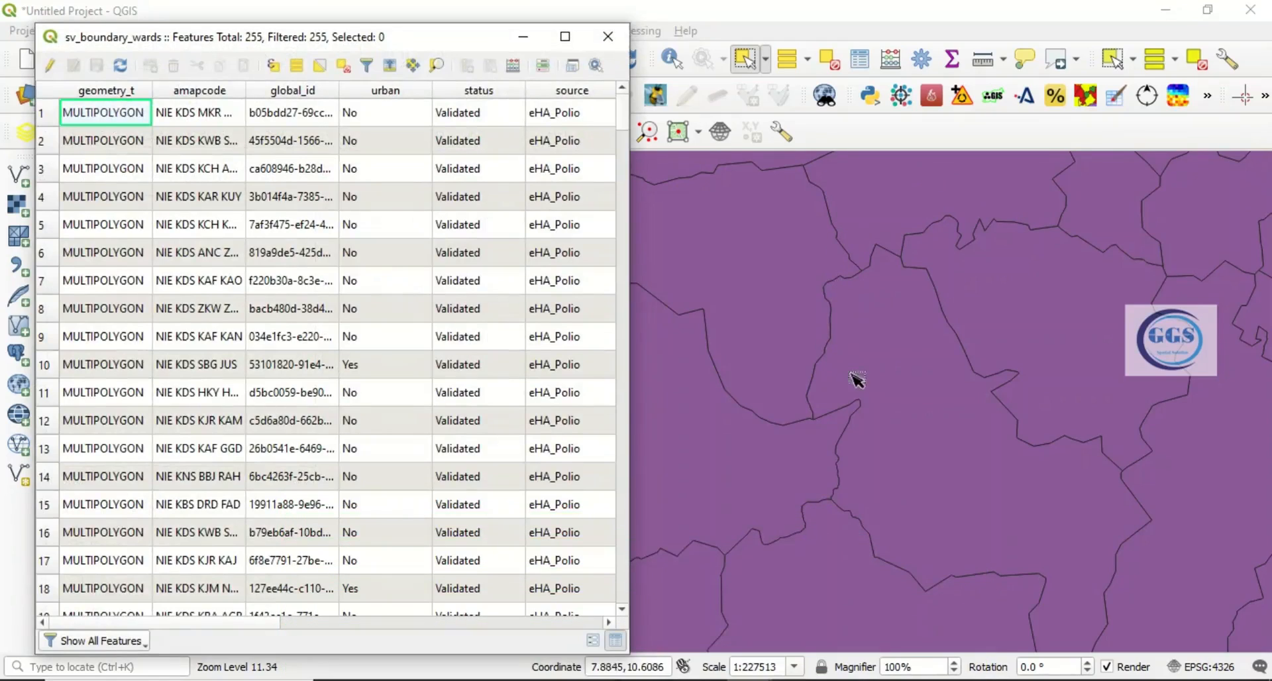
pyautogui.moveTo(269, 578)
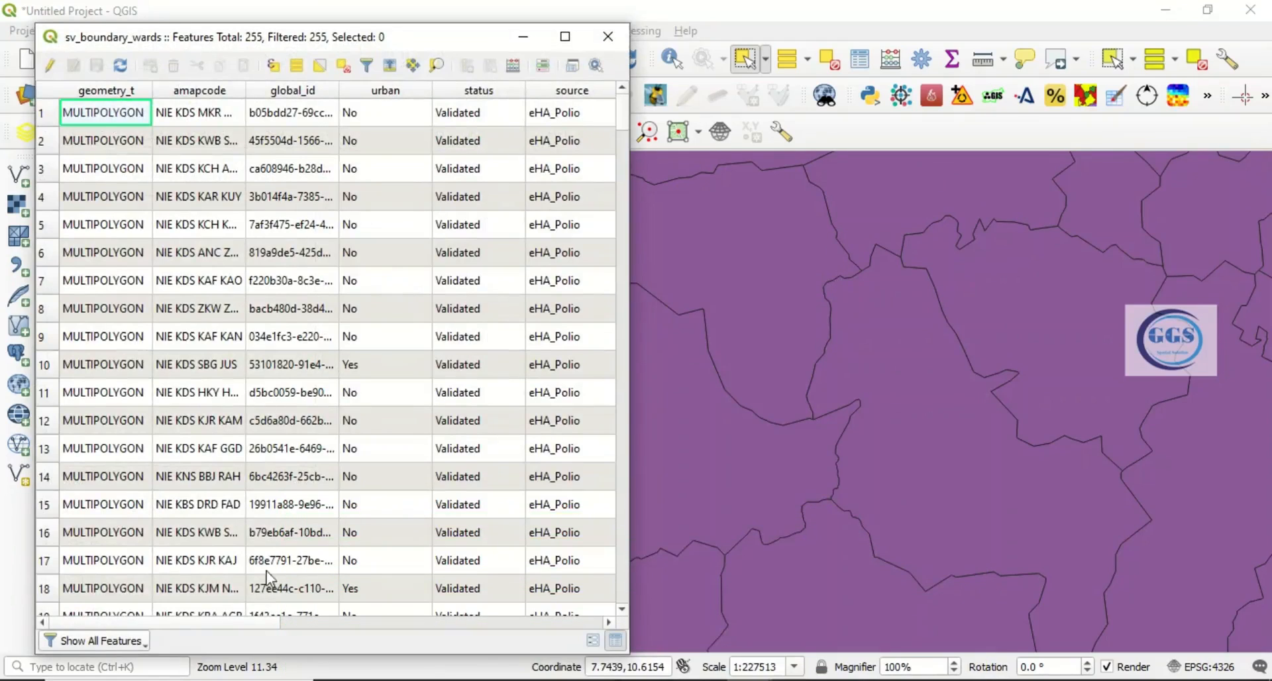
pyautogui.moveTo(106, 652)
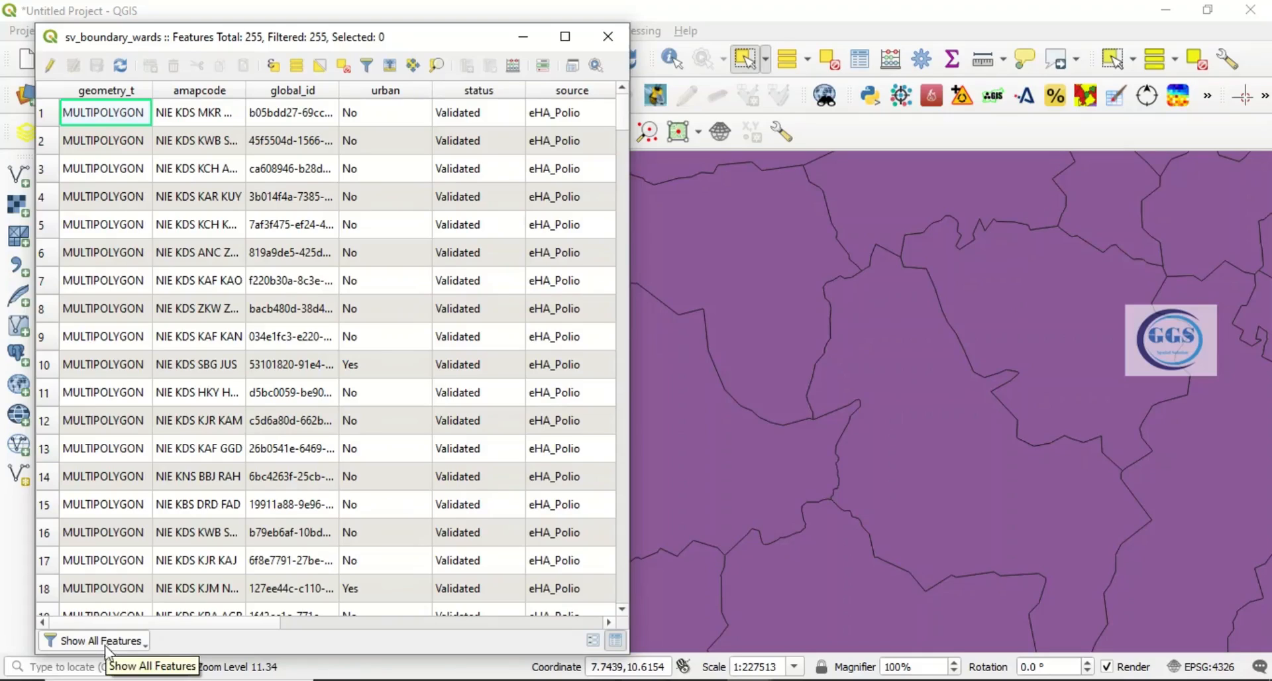
# Set the table filter to Show Features Visible On Map, leaving 20 rows
pyautogui.click(95, 639)
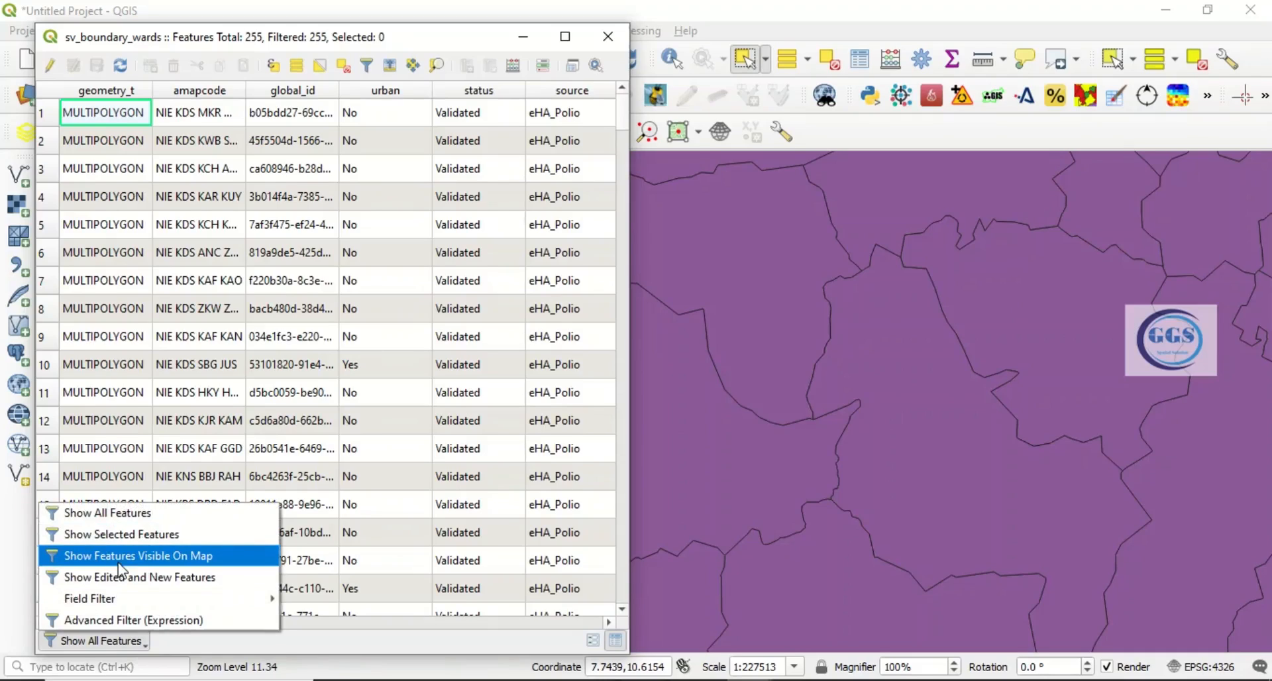
pyautogui.click(138, 555)
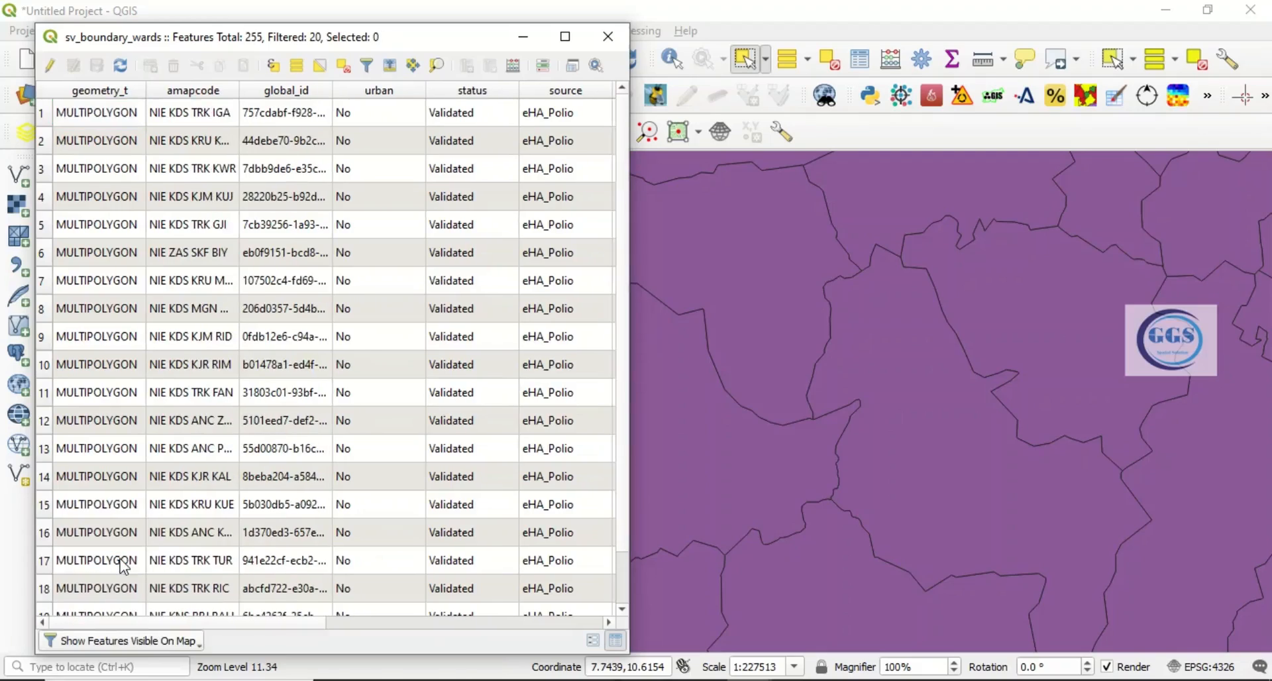
pyautogui.moveTo(370, 558)
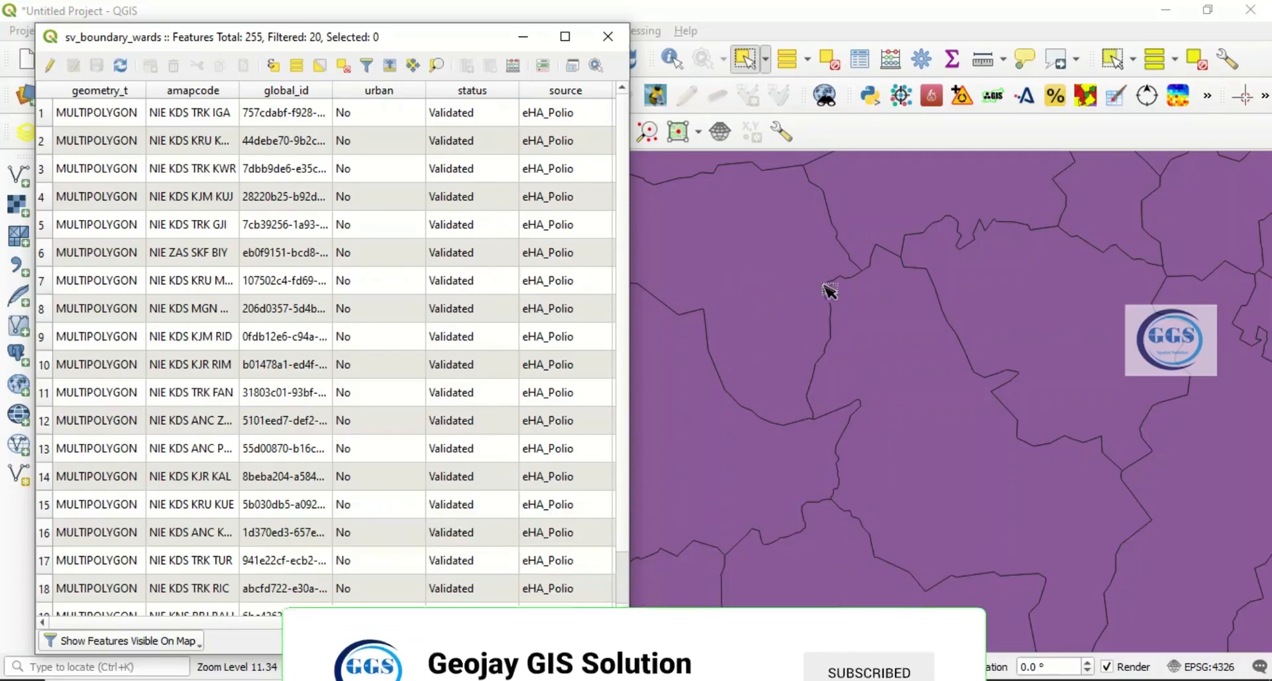
pyautogui.moveTo(772, 250)
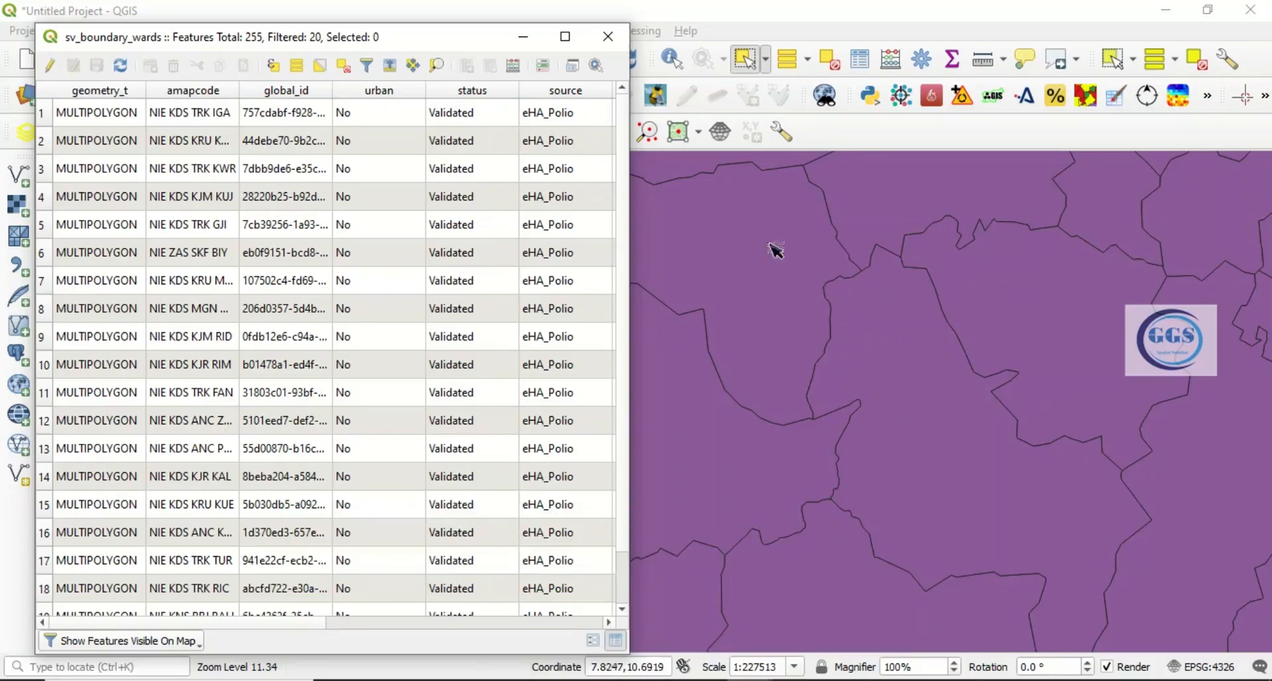
pyautogui.moveTo(340, 259)
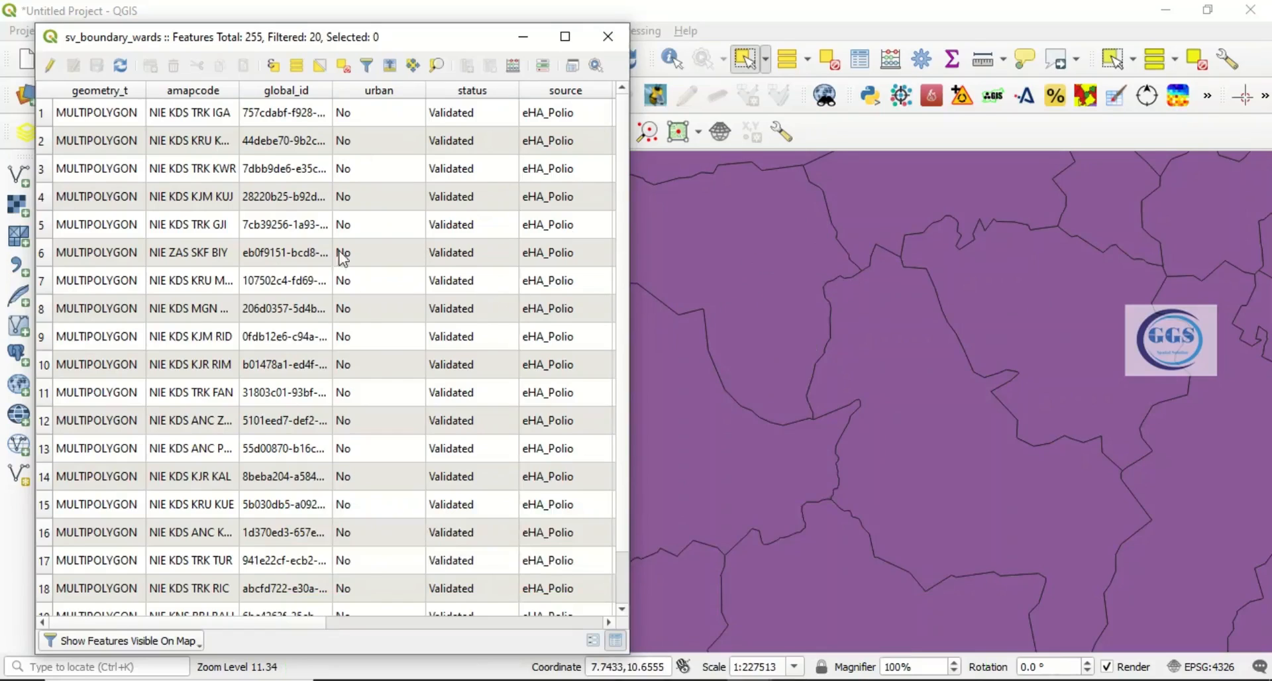
pyautogui.moveTo(662, 571)
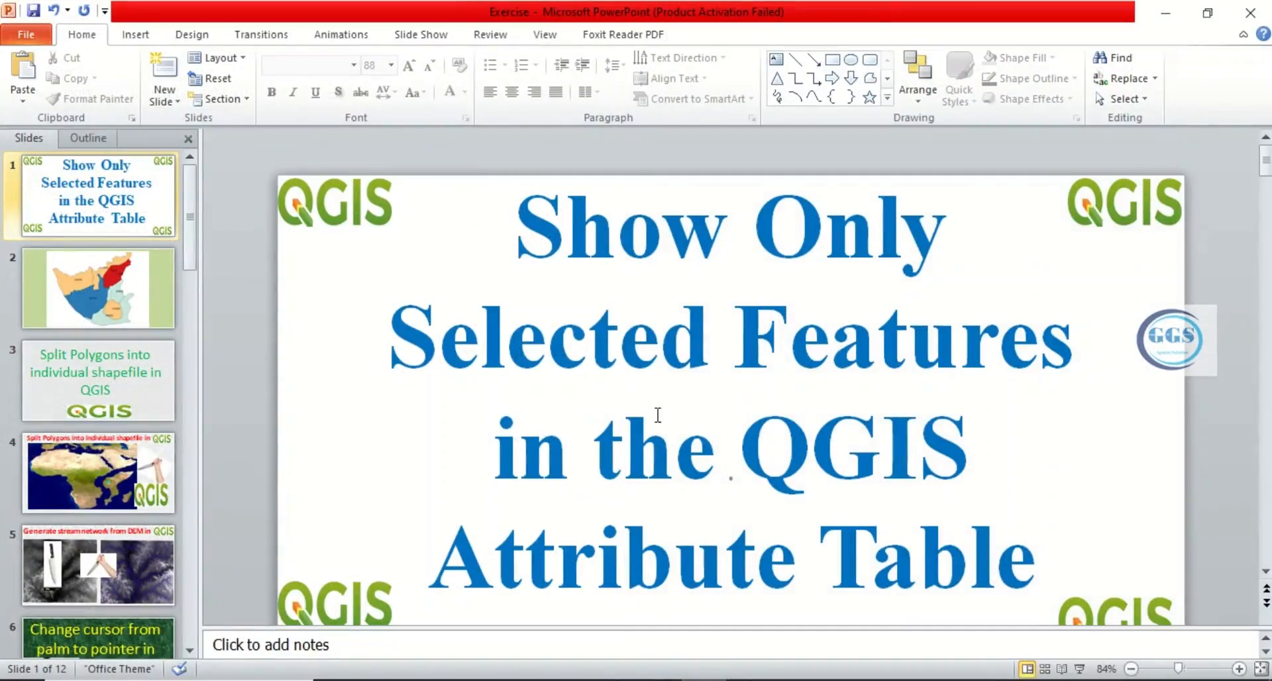
pyautogui.moveTo(771, 508)
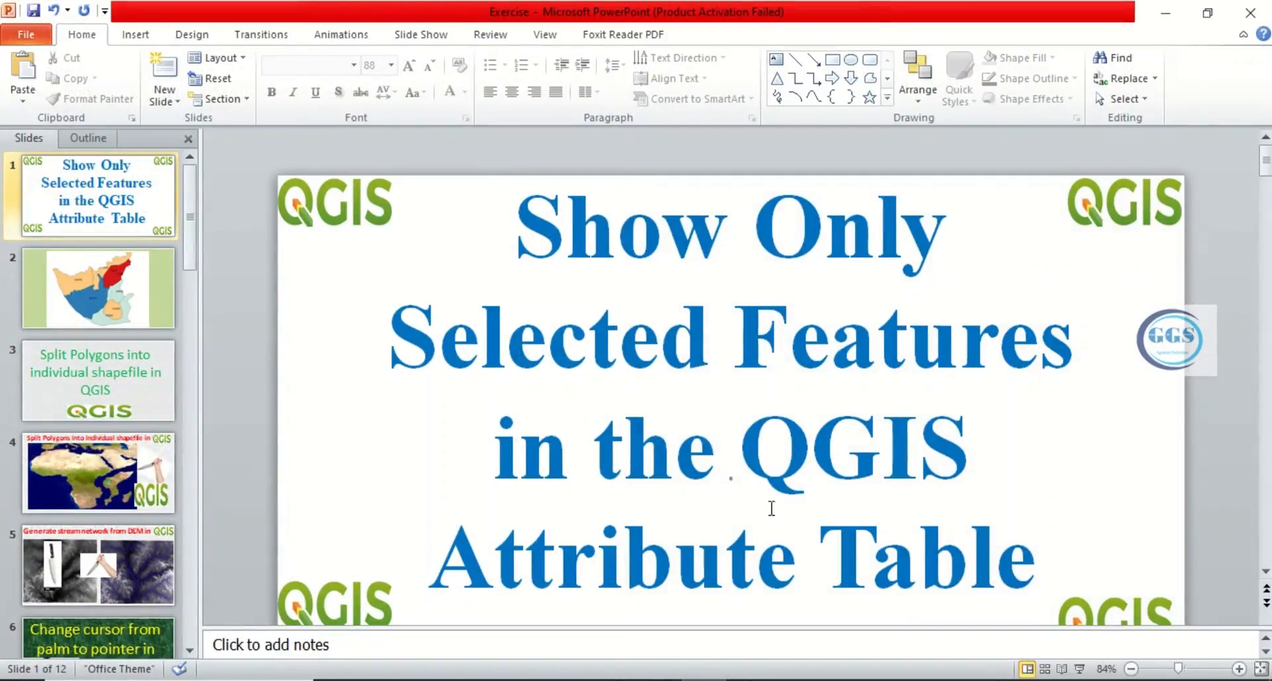
pyautogui.moveTo(802, 599)
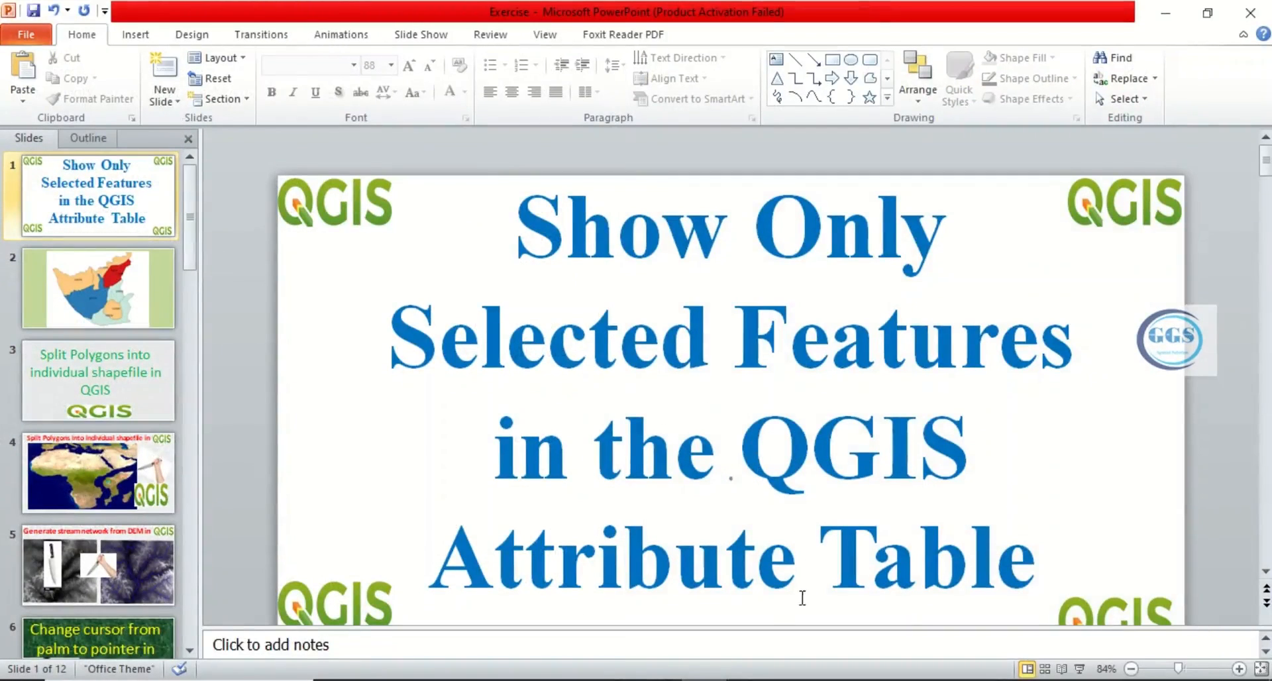